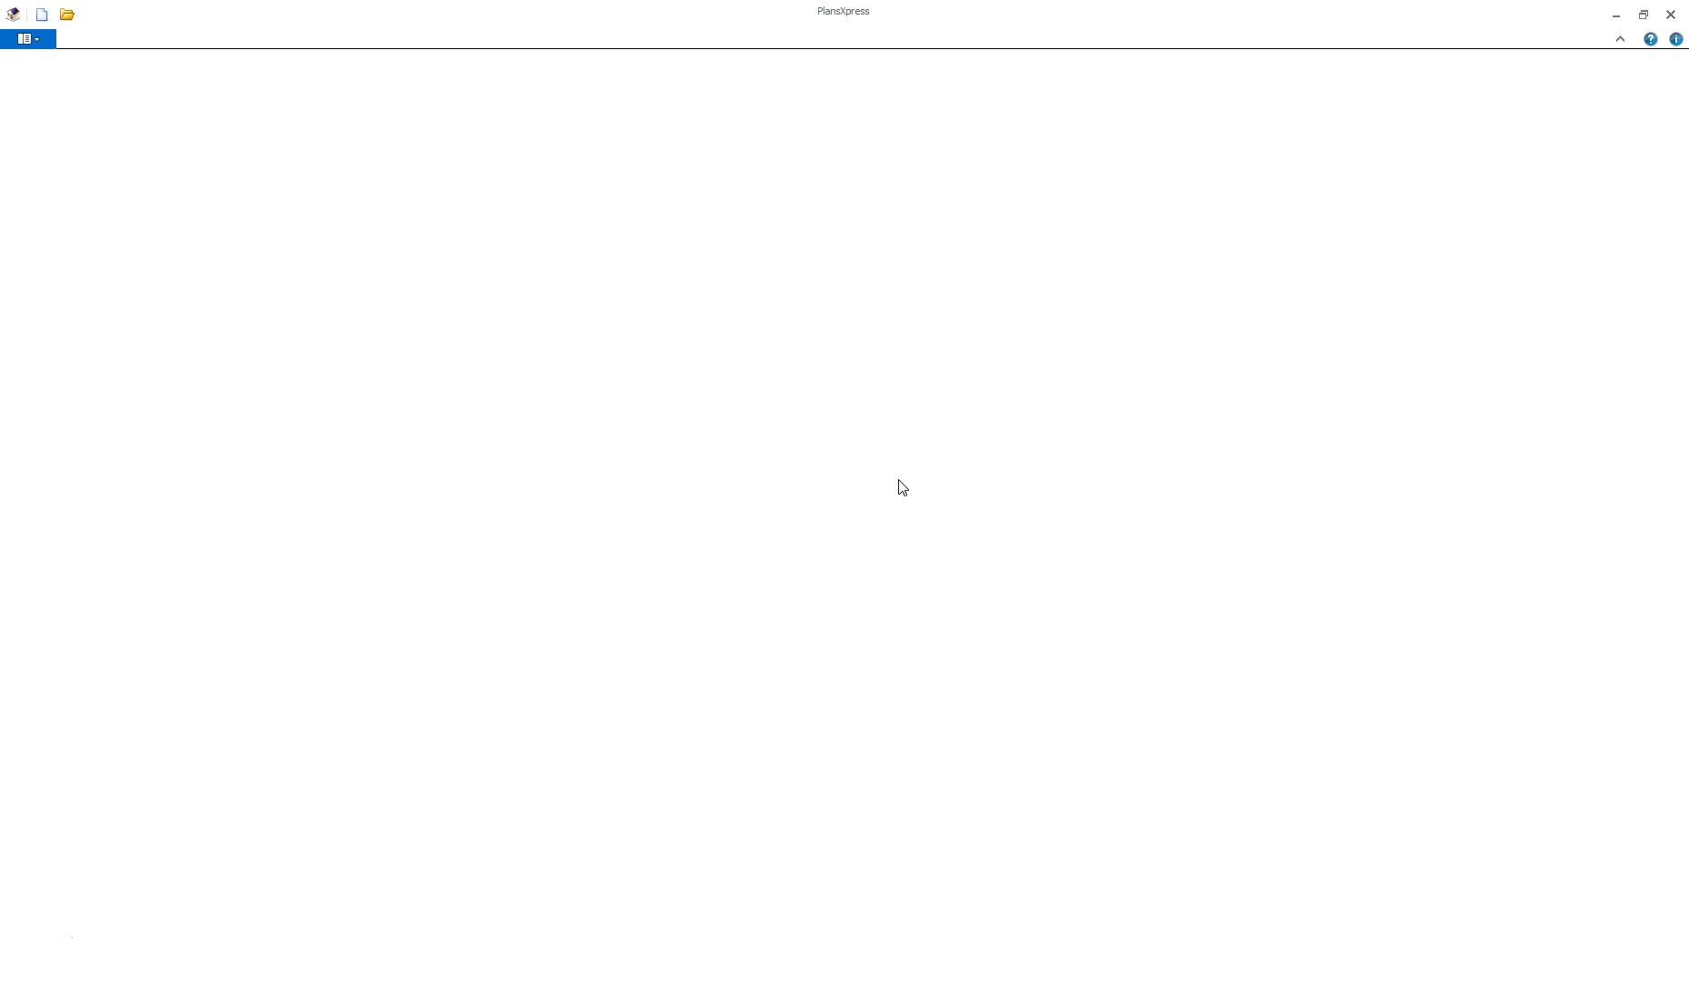
Bring up the application's file menu with its New and New from template choices
{"action": "left_click", "coordinate": [26, 38]}
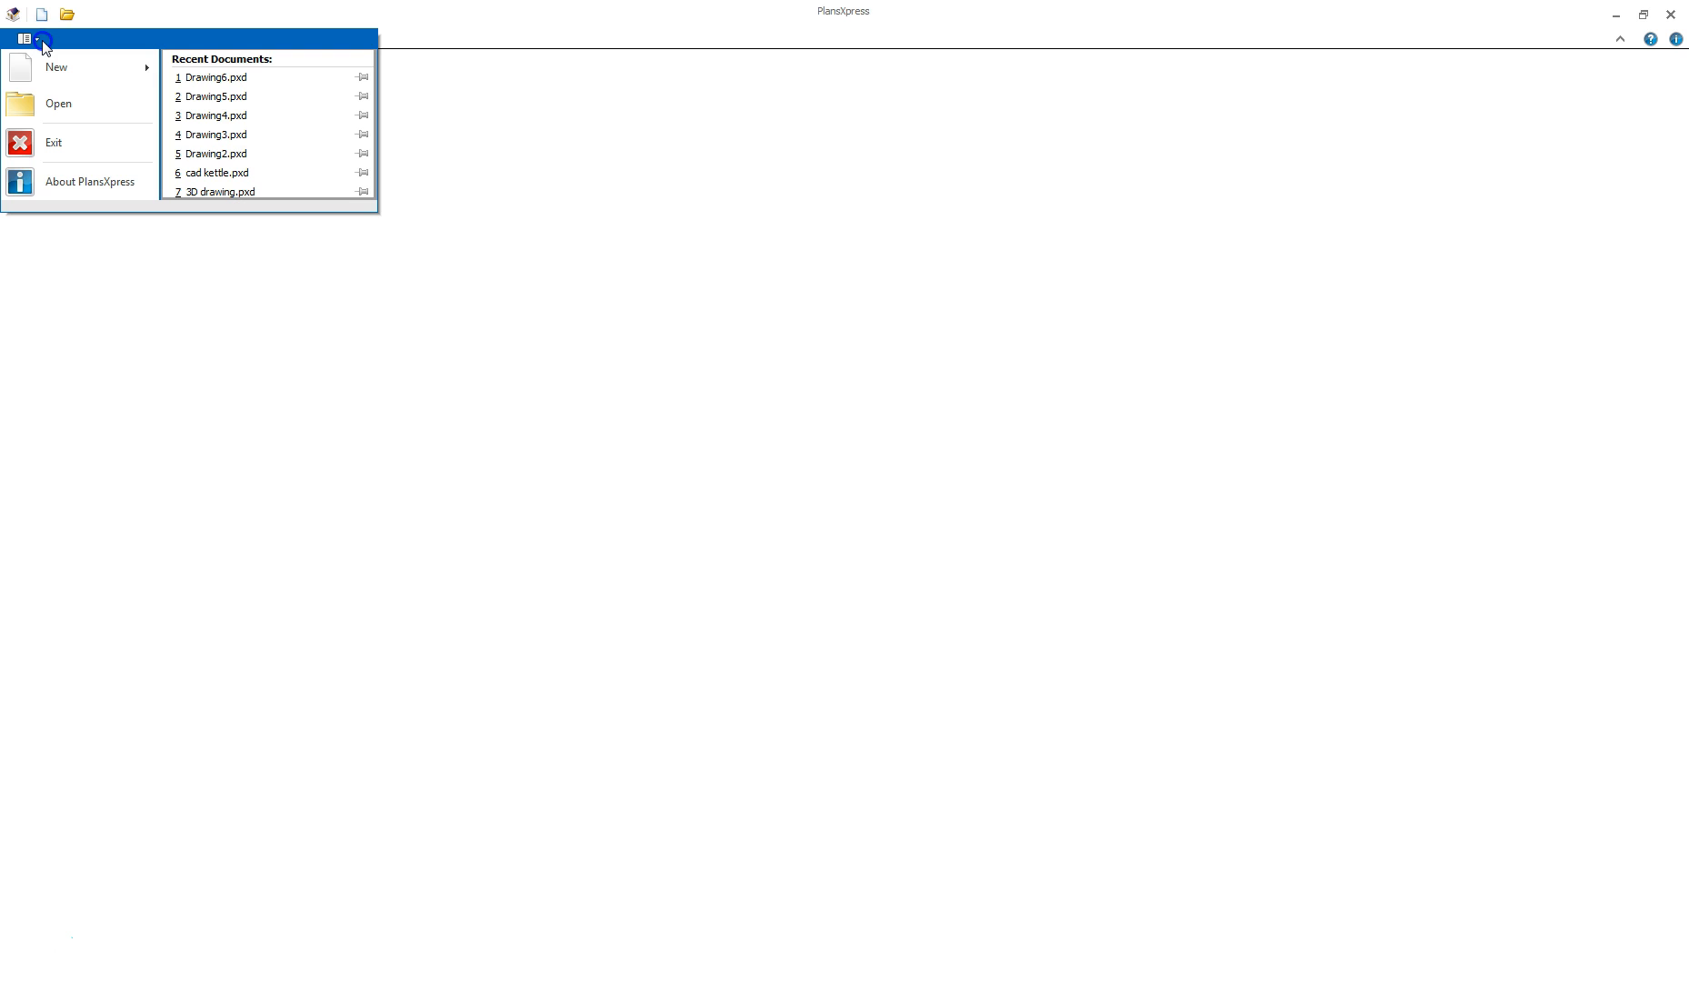
{"action": "mouse_move", "coordinate": [56, 67]}
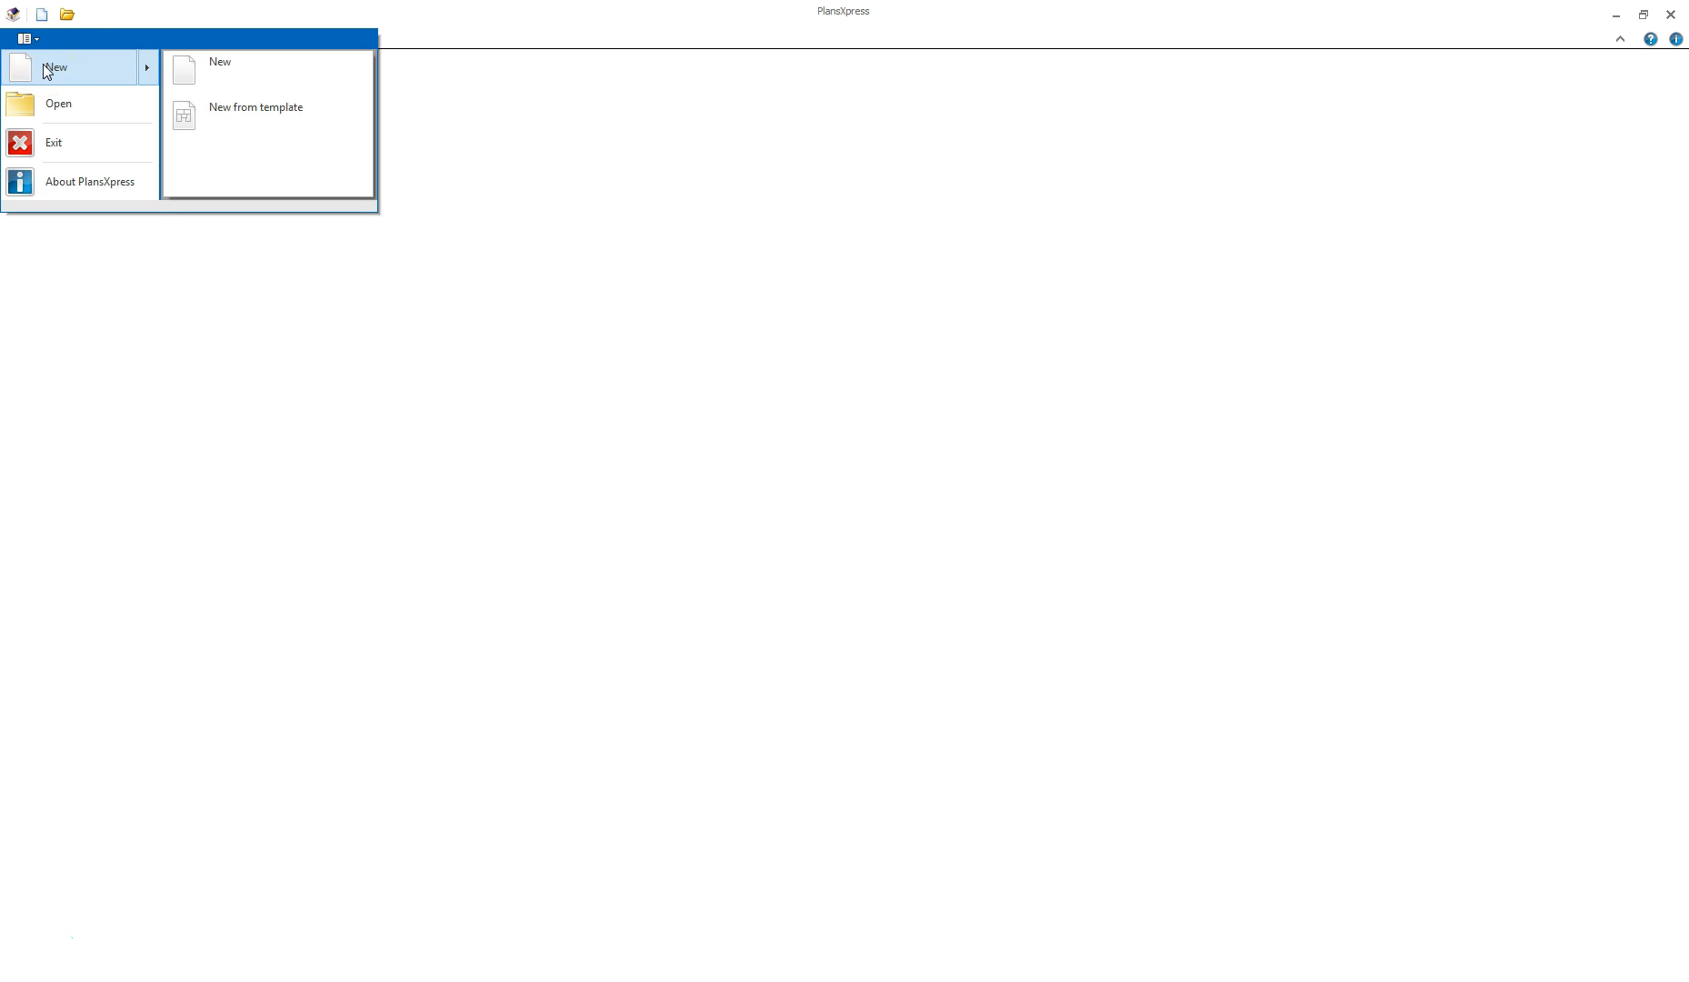
{"action": "mouse_move", "coordinate": [236, 127]}
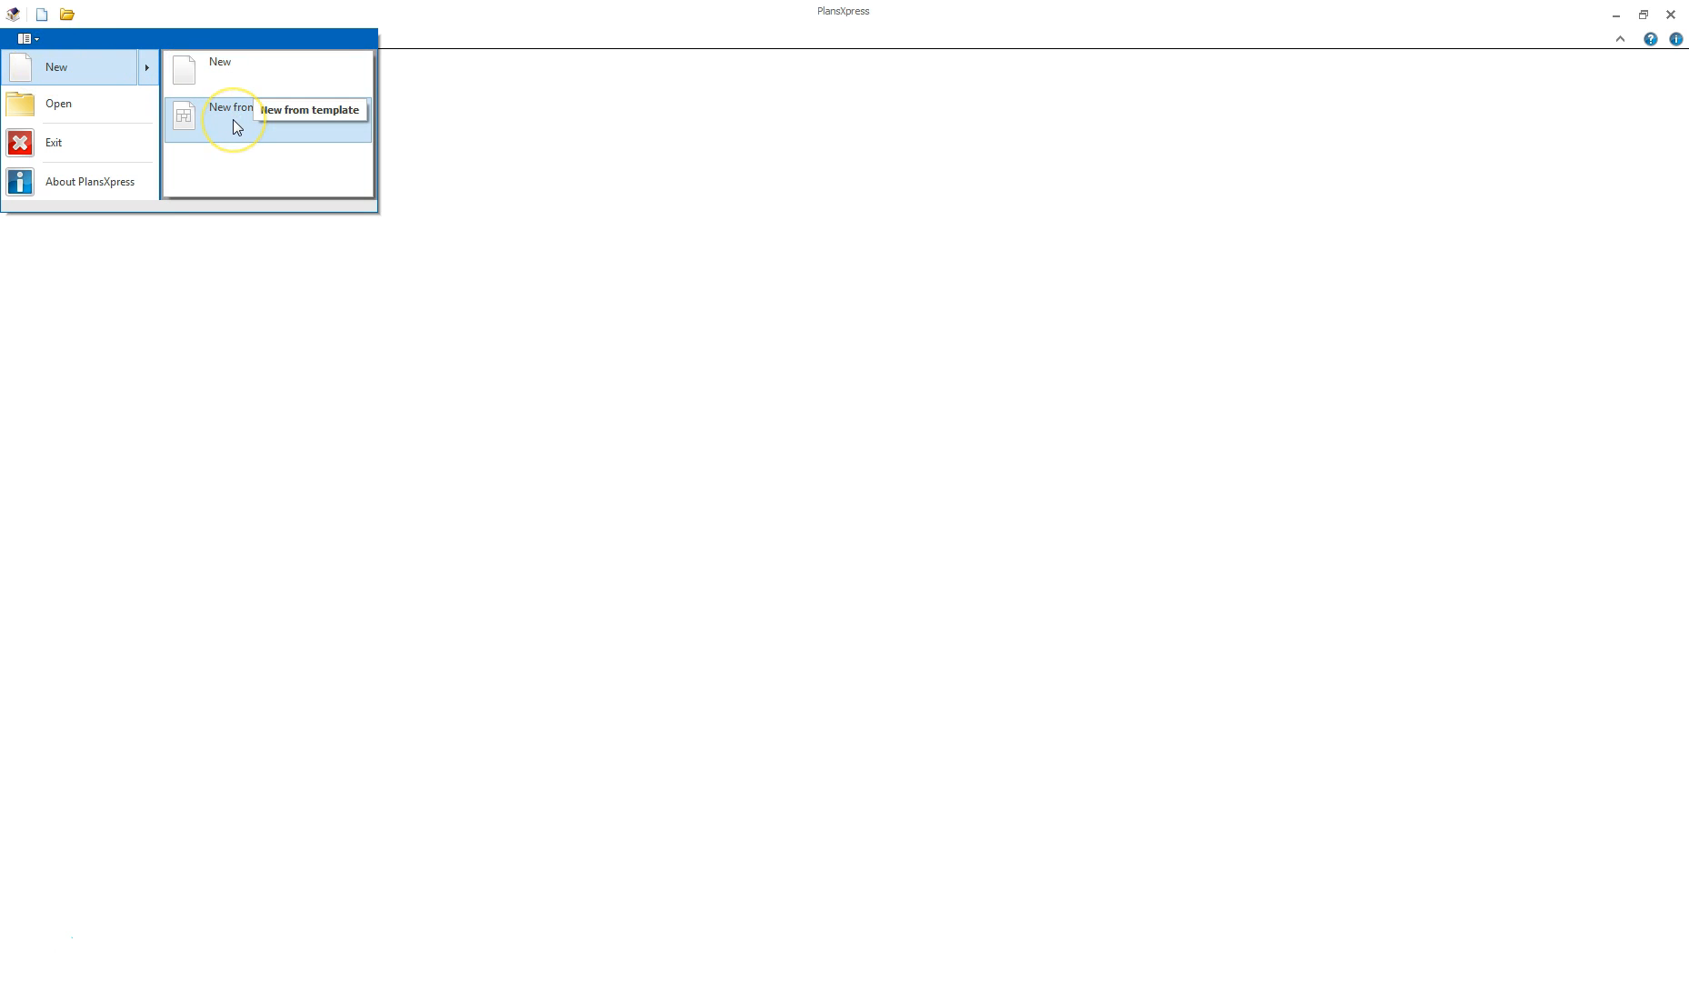
Choose 'A1 1 to 50 with Title & Notes Block.pxd' in the New Drawing template list
{"action": "left_click", "coordinate": [231, 115]}
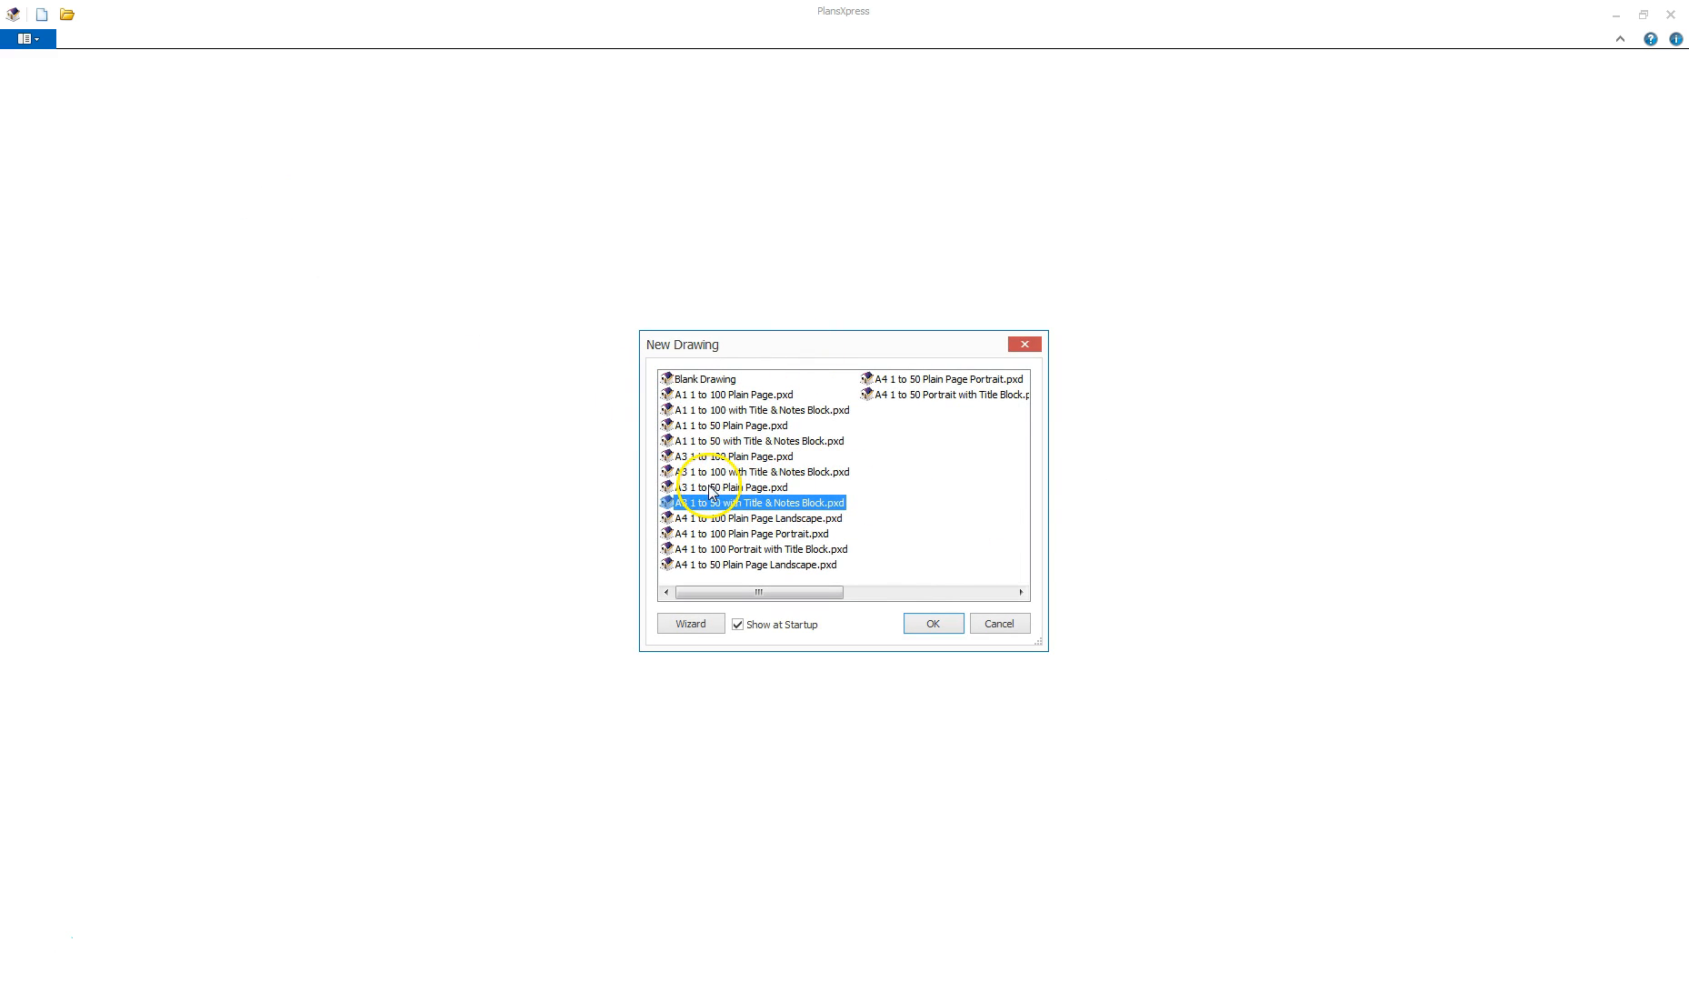
{"action": "left_click", "coordinate": [755, 440]}
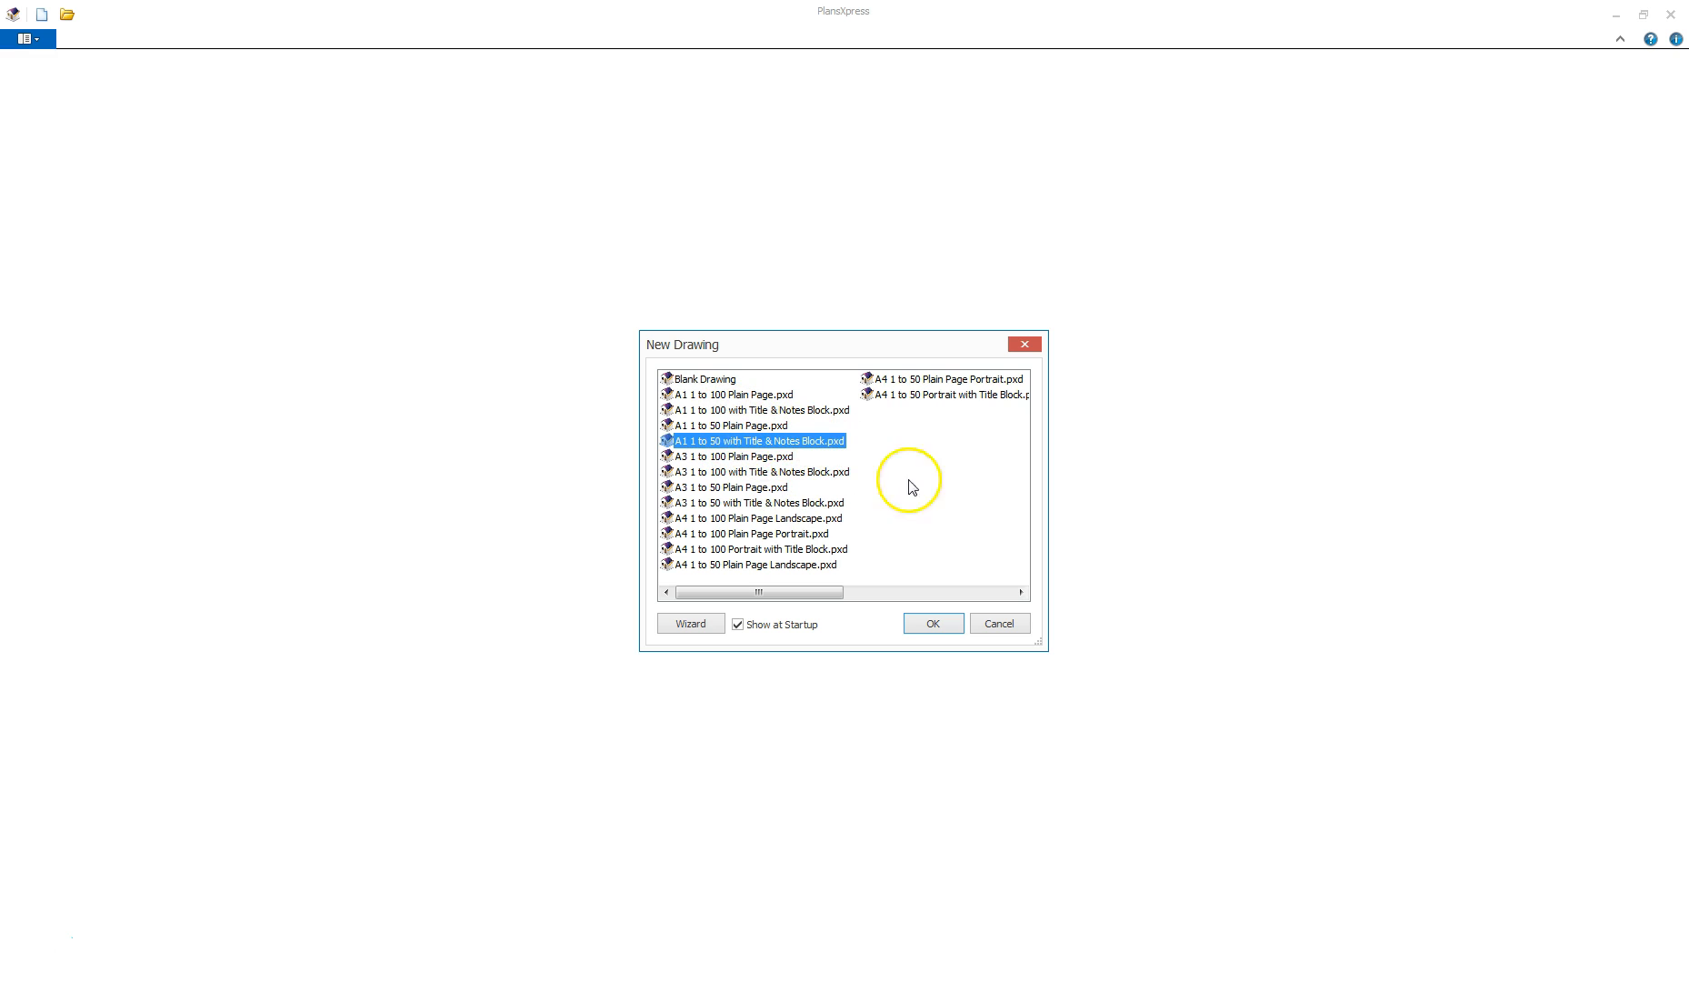
{"action": "mouse_move", "coordinate": [709, 568]}
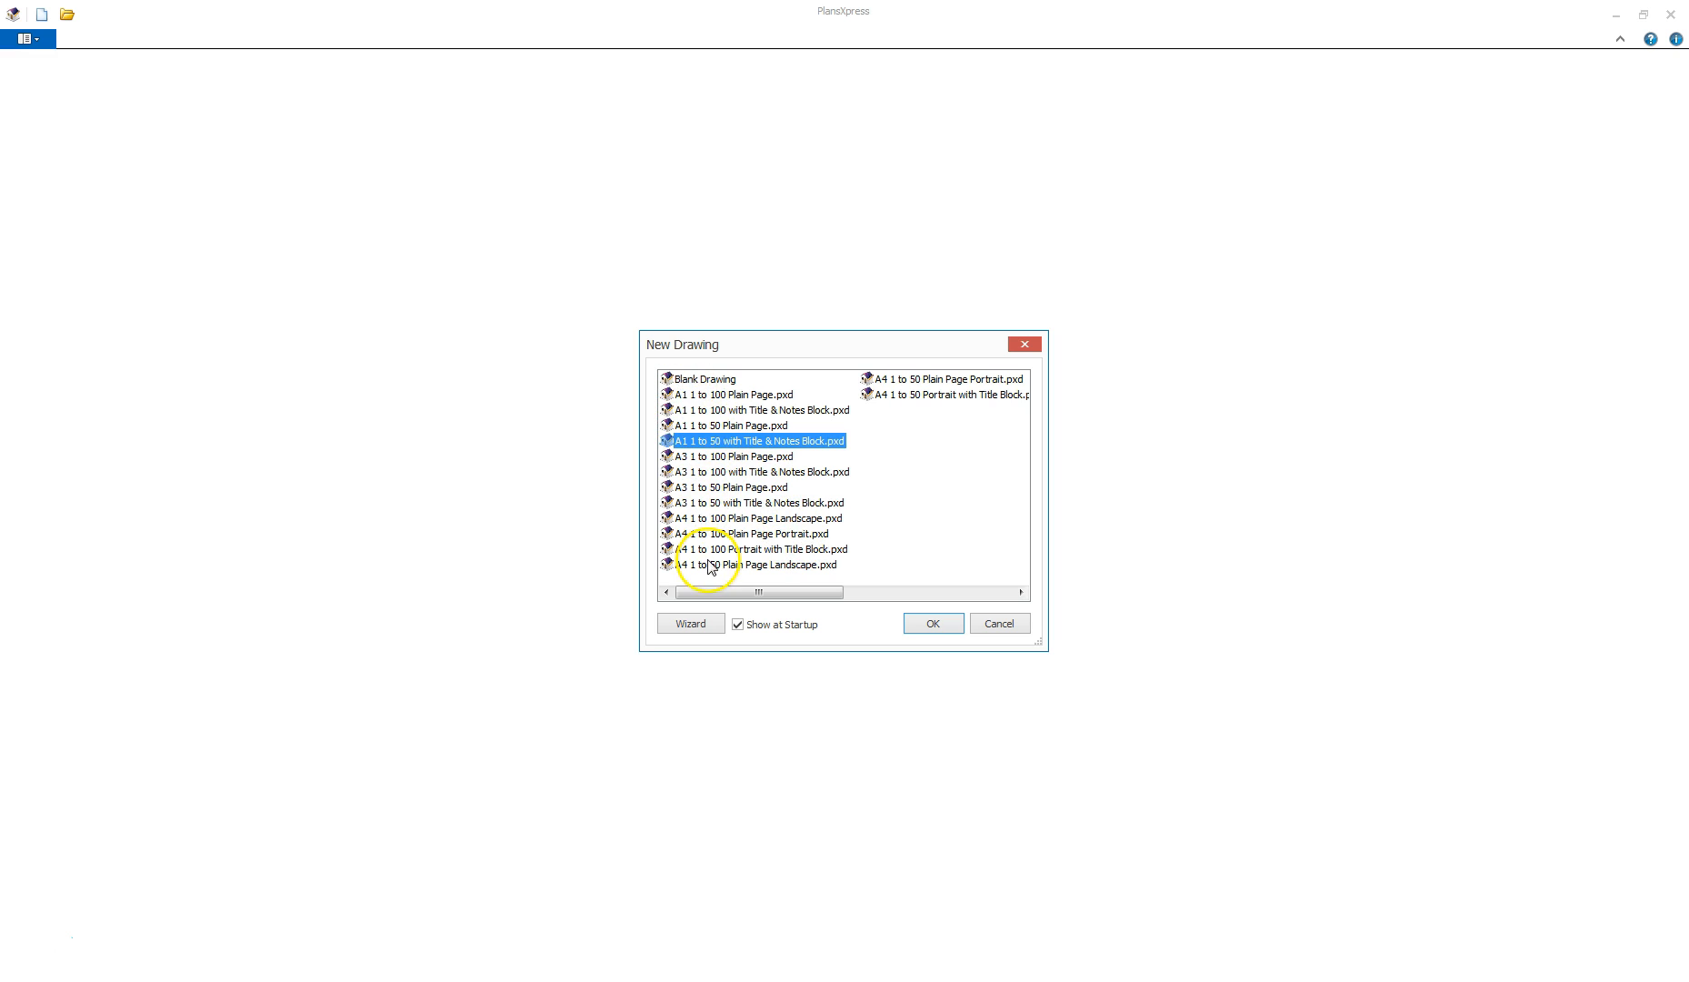
{"action": "mouse_move", "coordinate": [862, 591]}
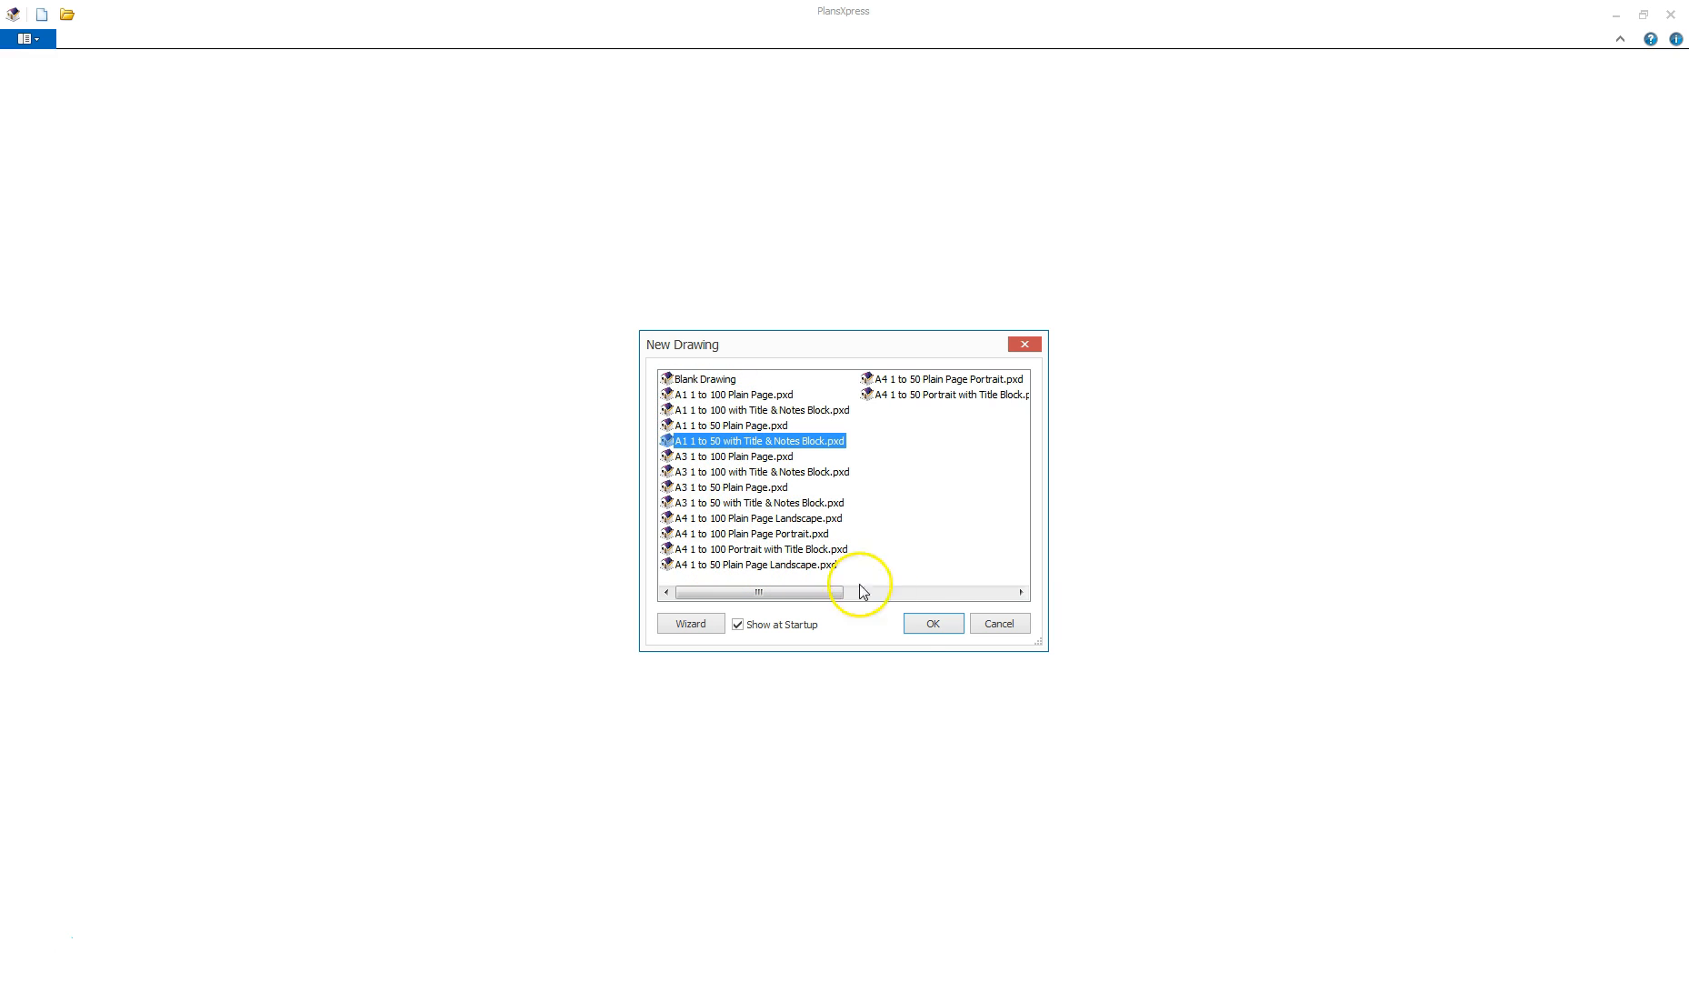
{"action": "left_click", "coordinate": [931, 624]}
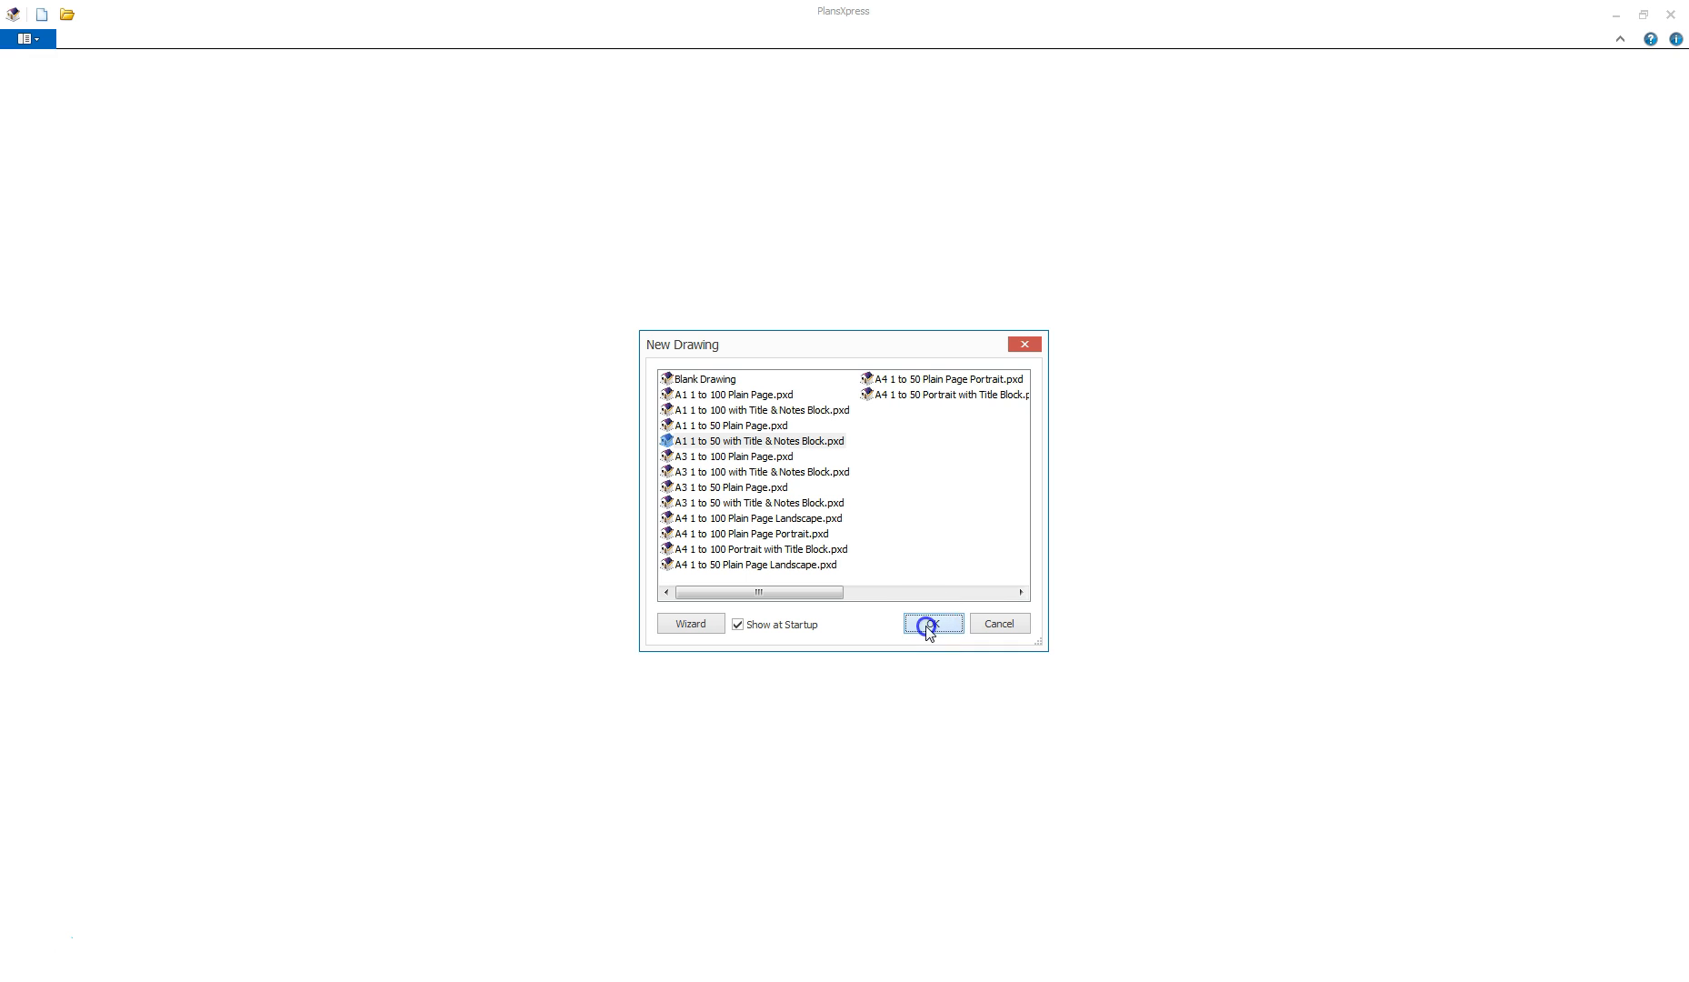
Create the drawing and browse Drawing & Annotation, Non-Estimated Symbols, Modify & Selection and Views & 3D commands
{"action": "left_click", "coordinate": [931, 624]}
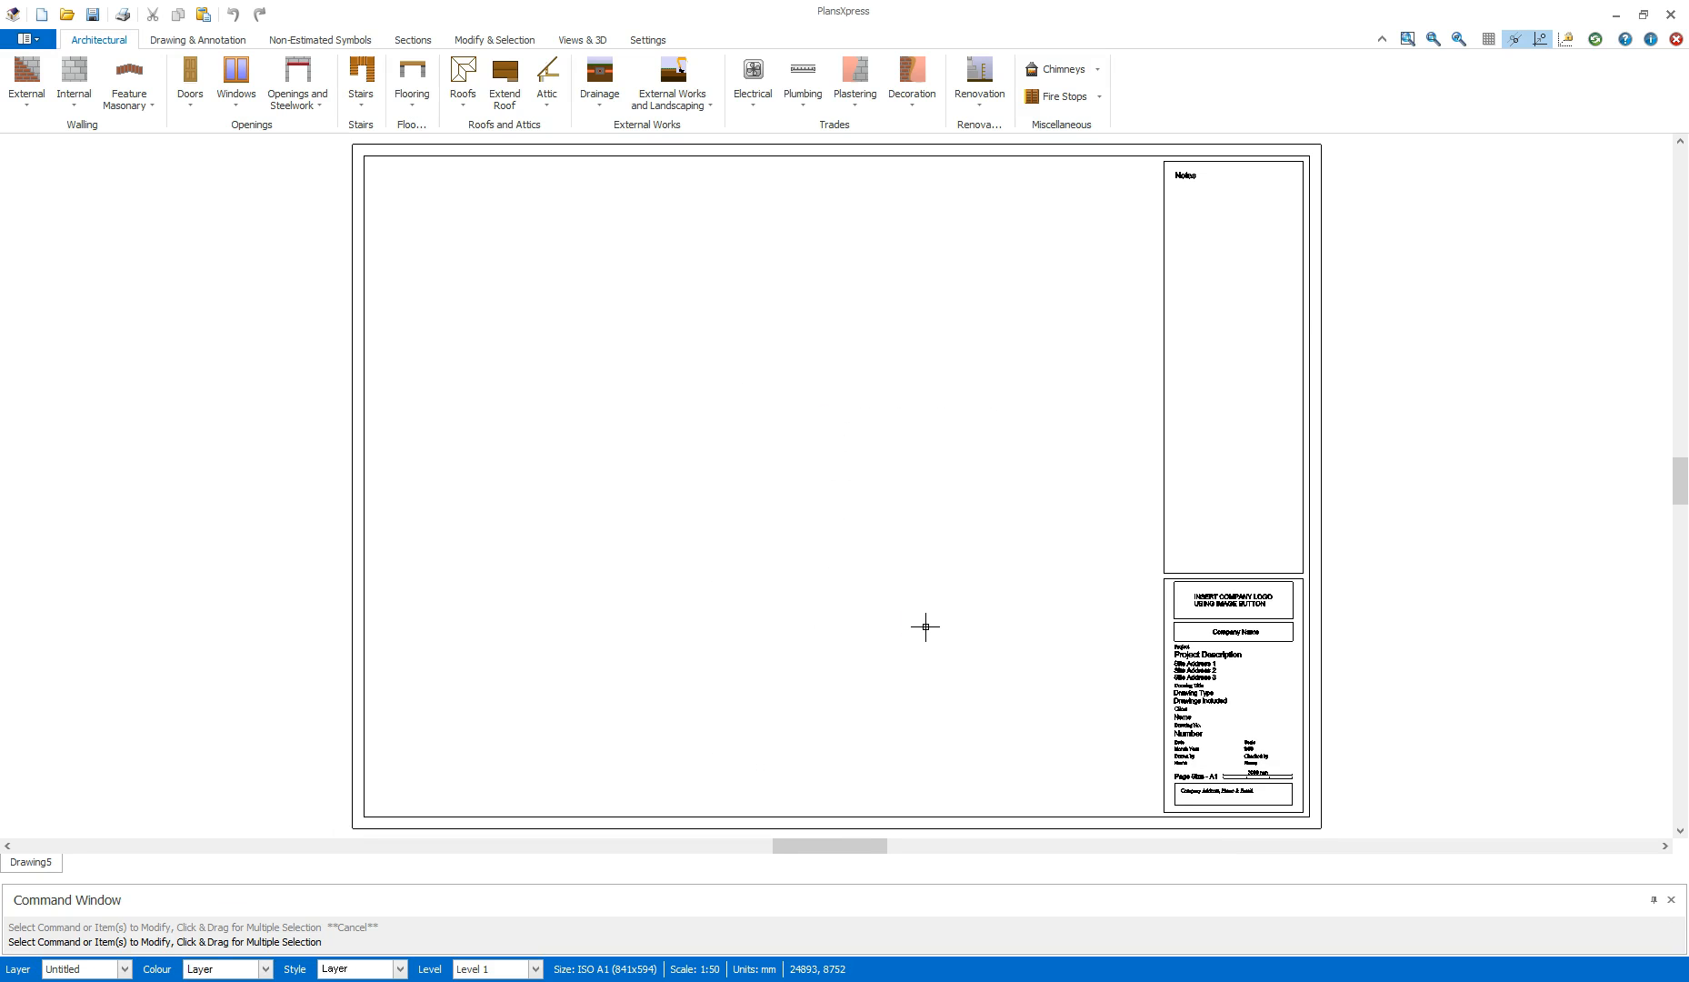
{"action": "mouse_move", "coordinate": [963, 473]}
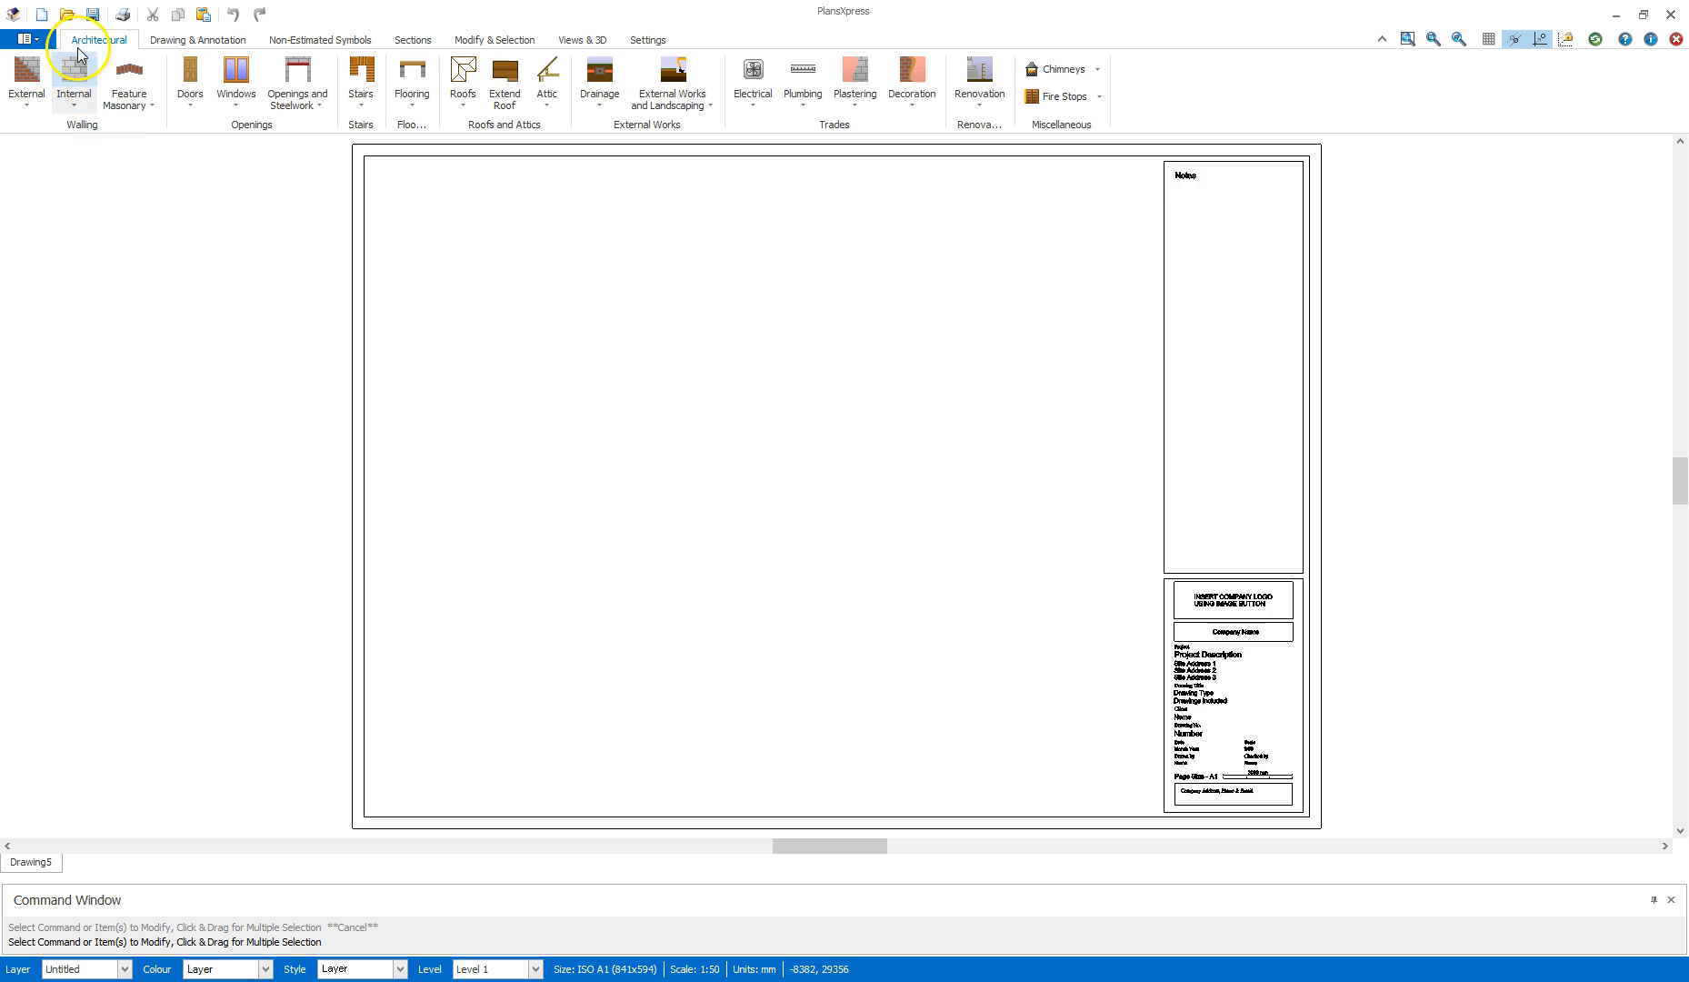
{"action": "left_click", "coordinate": [198, 40]}
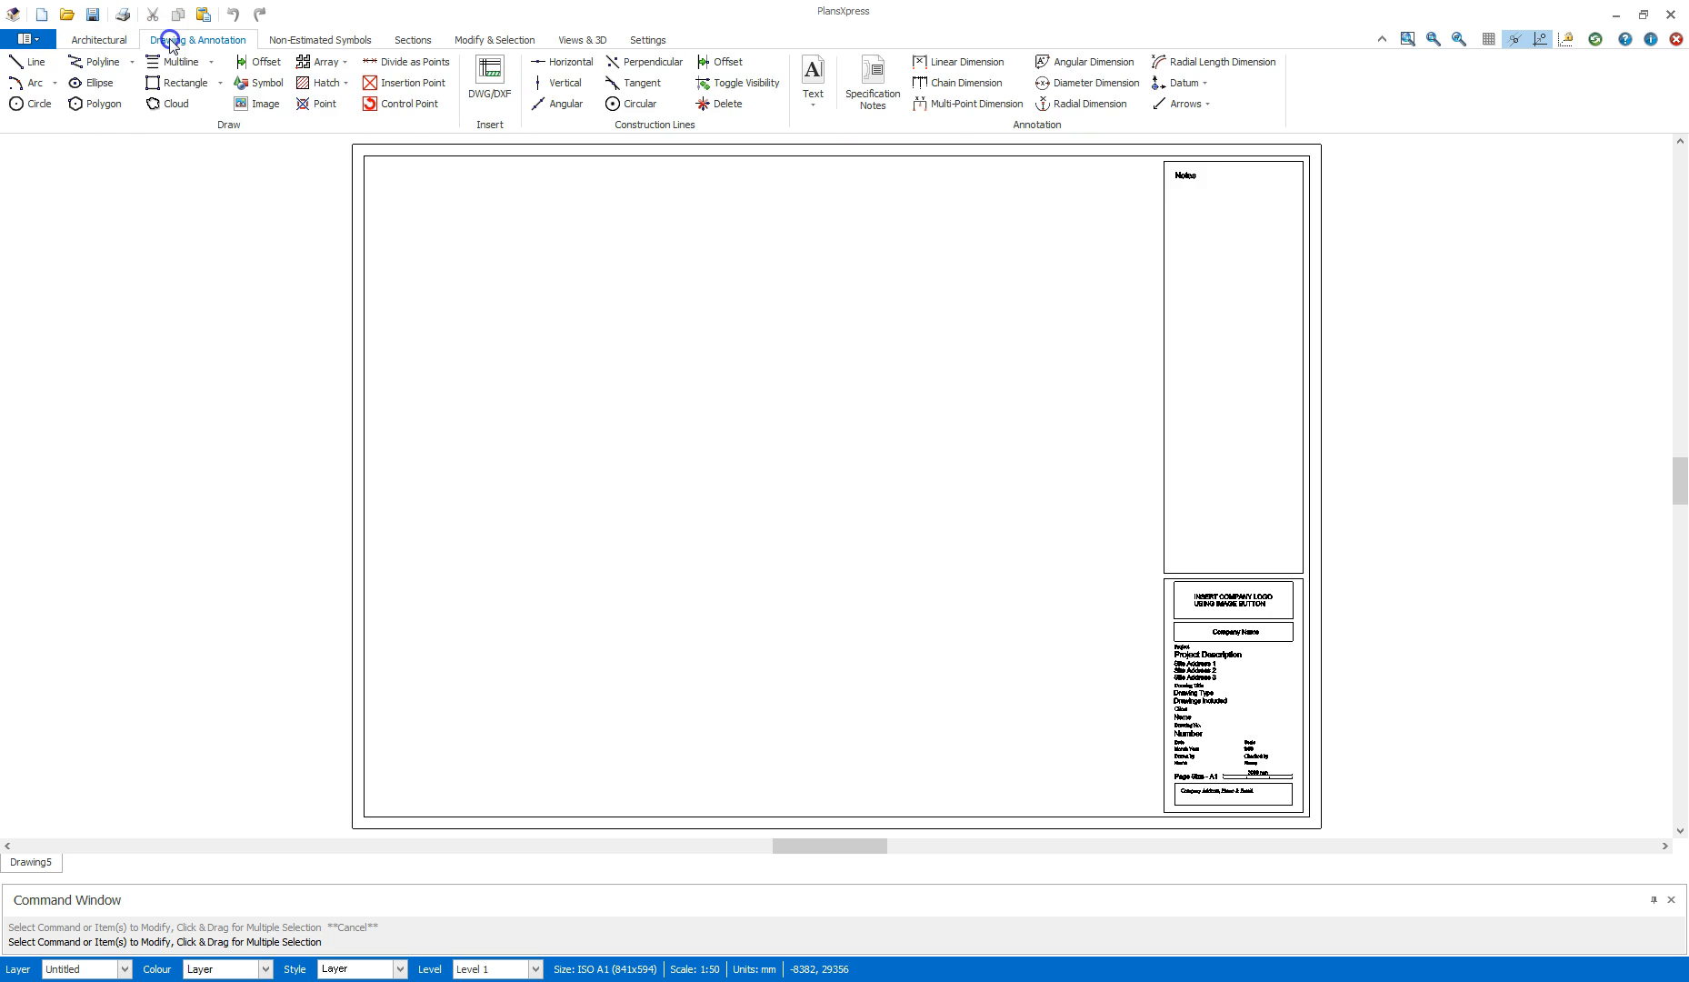
{"action": "left_click", "coordinate": [320, 40]}
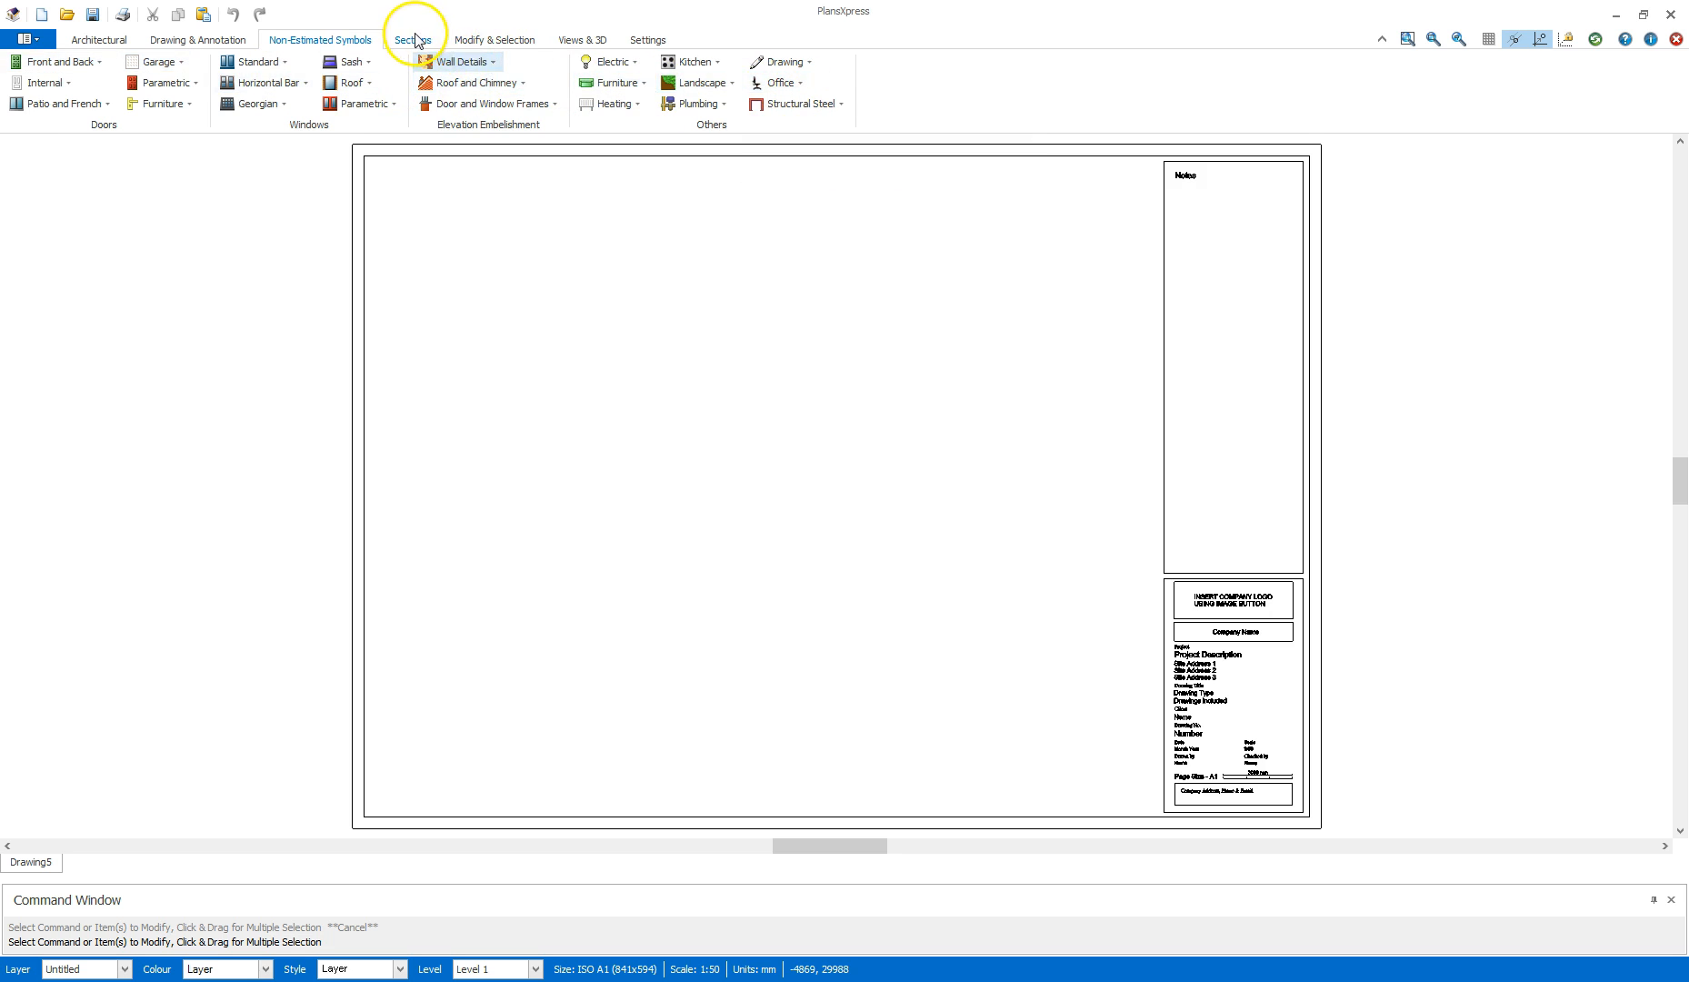
{"action": "left_click", "coordinate": [494, 40]}
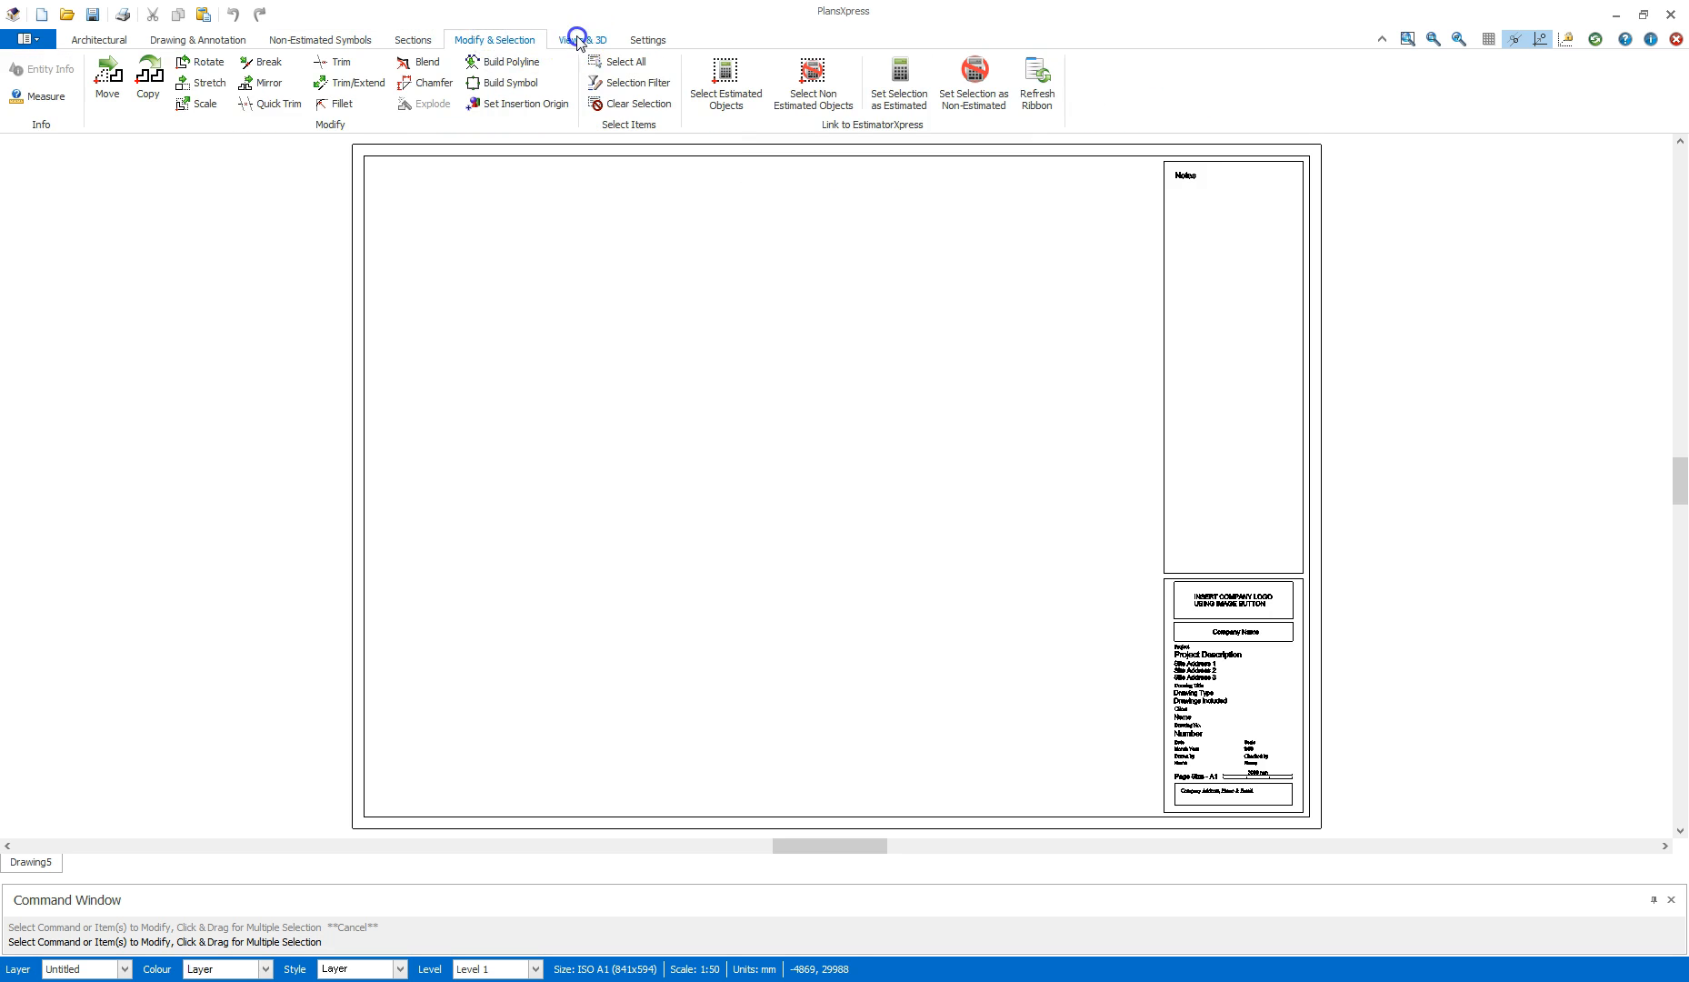
{"action": "left_click", "coordinate": [584, 40]}
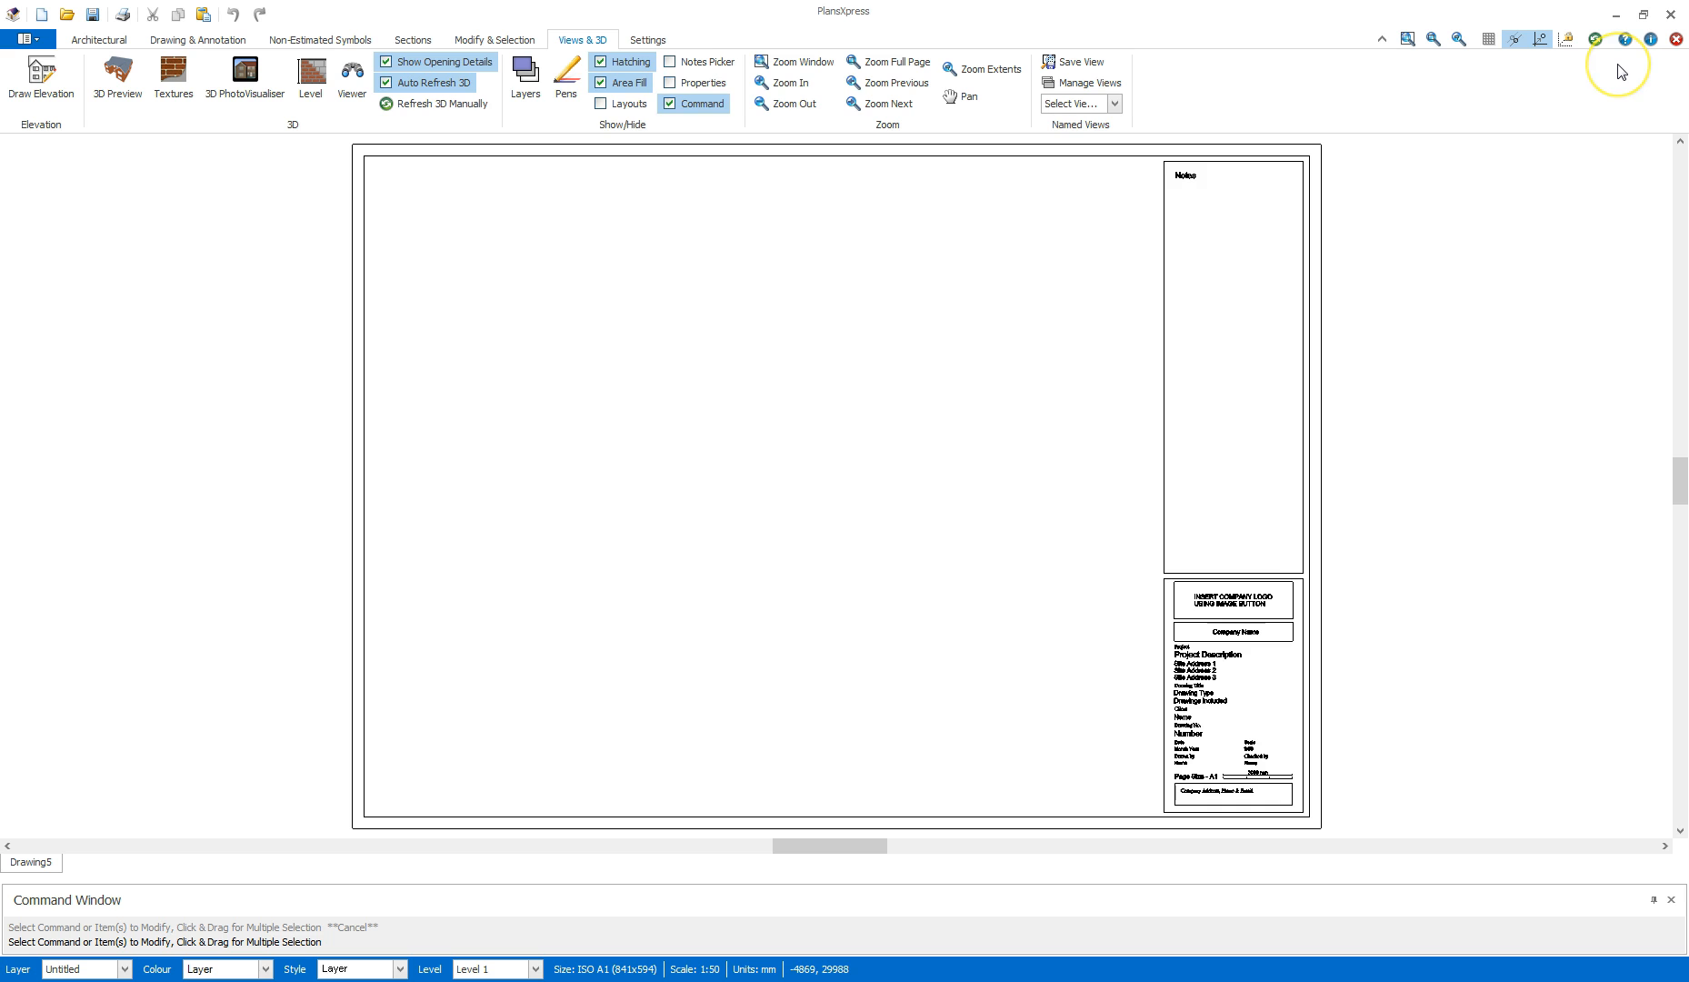
{"action": "mouse_move", "coordinate": [1581, 109]}
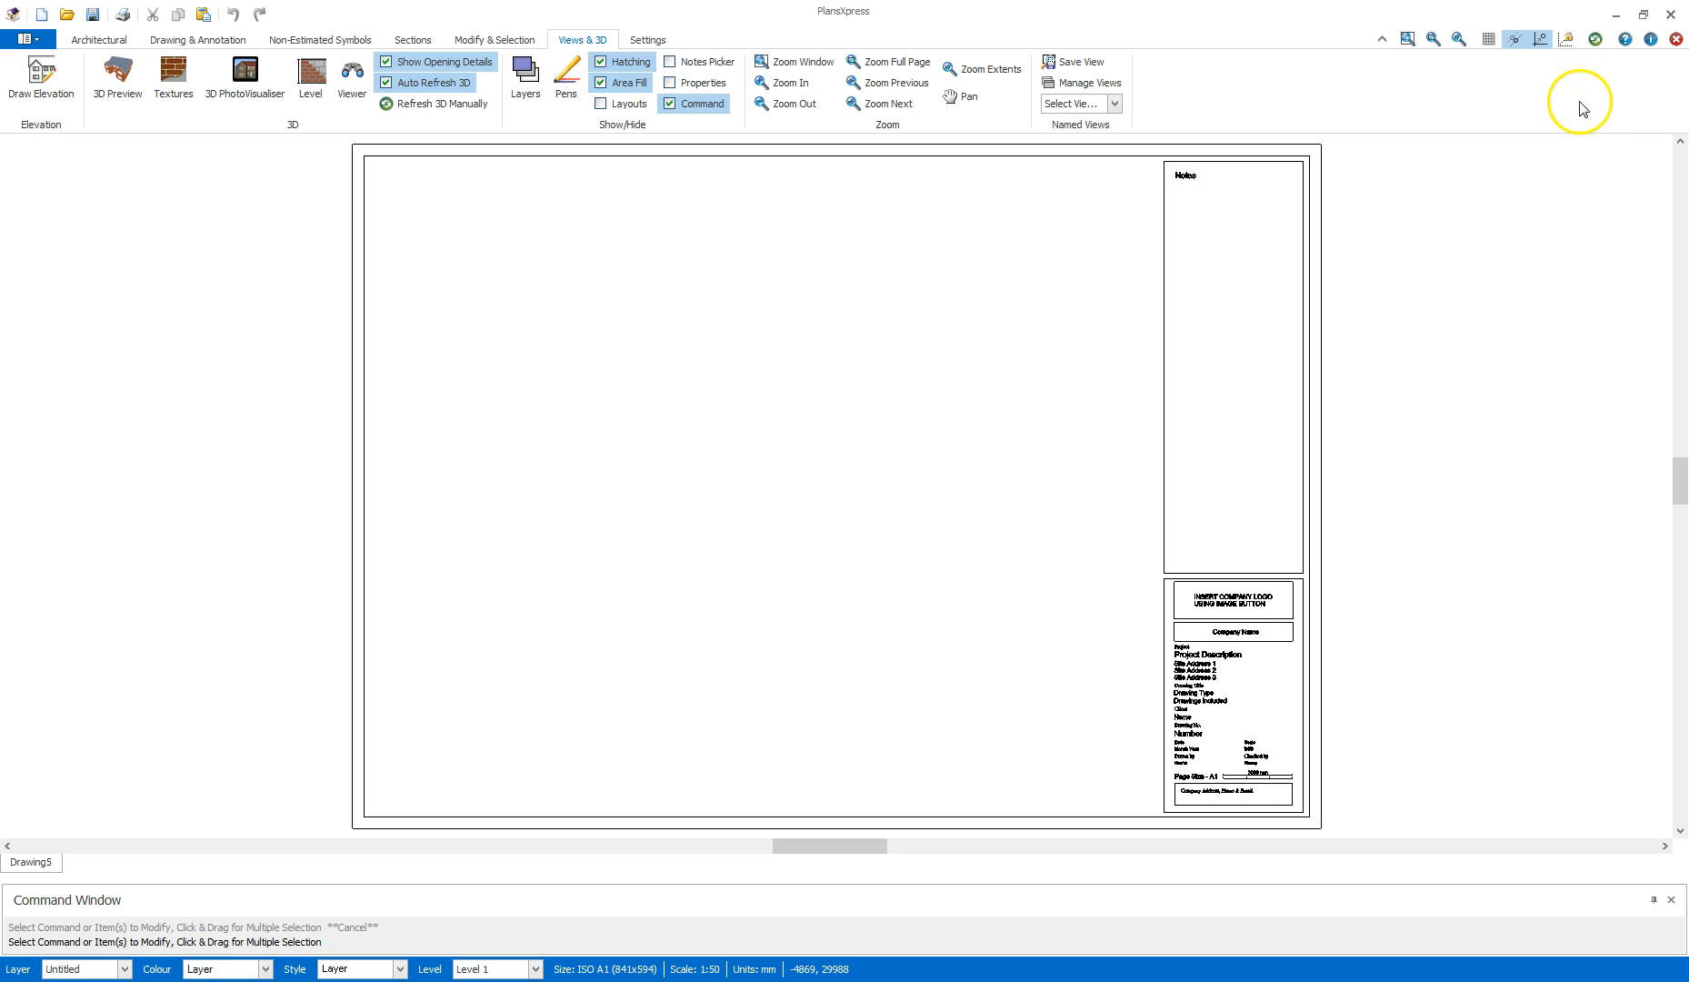
{"action": "mouse_move", "coordinate": [1626, 40]}
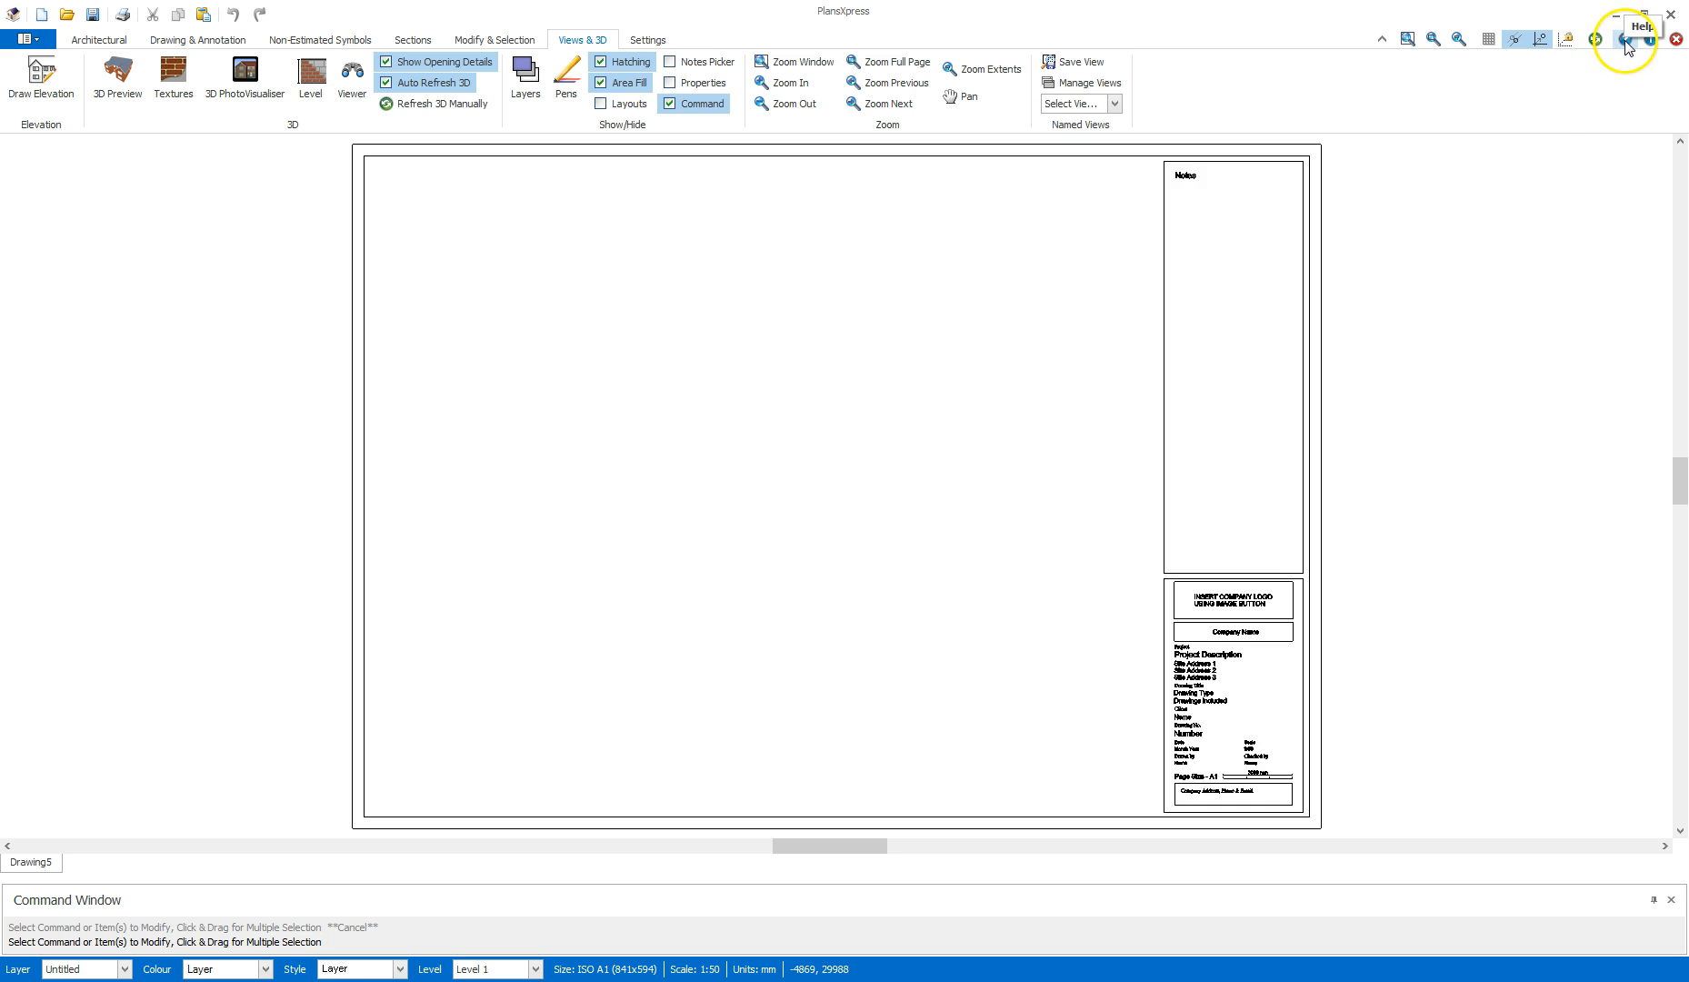
Read the Polyline help topic, then return to the drawing with the Architectural commands showing
{"action": "left_click", "coordinate": [1630, 43]}
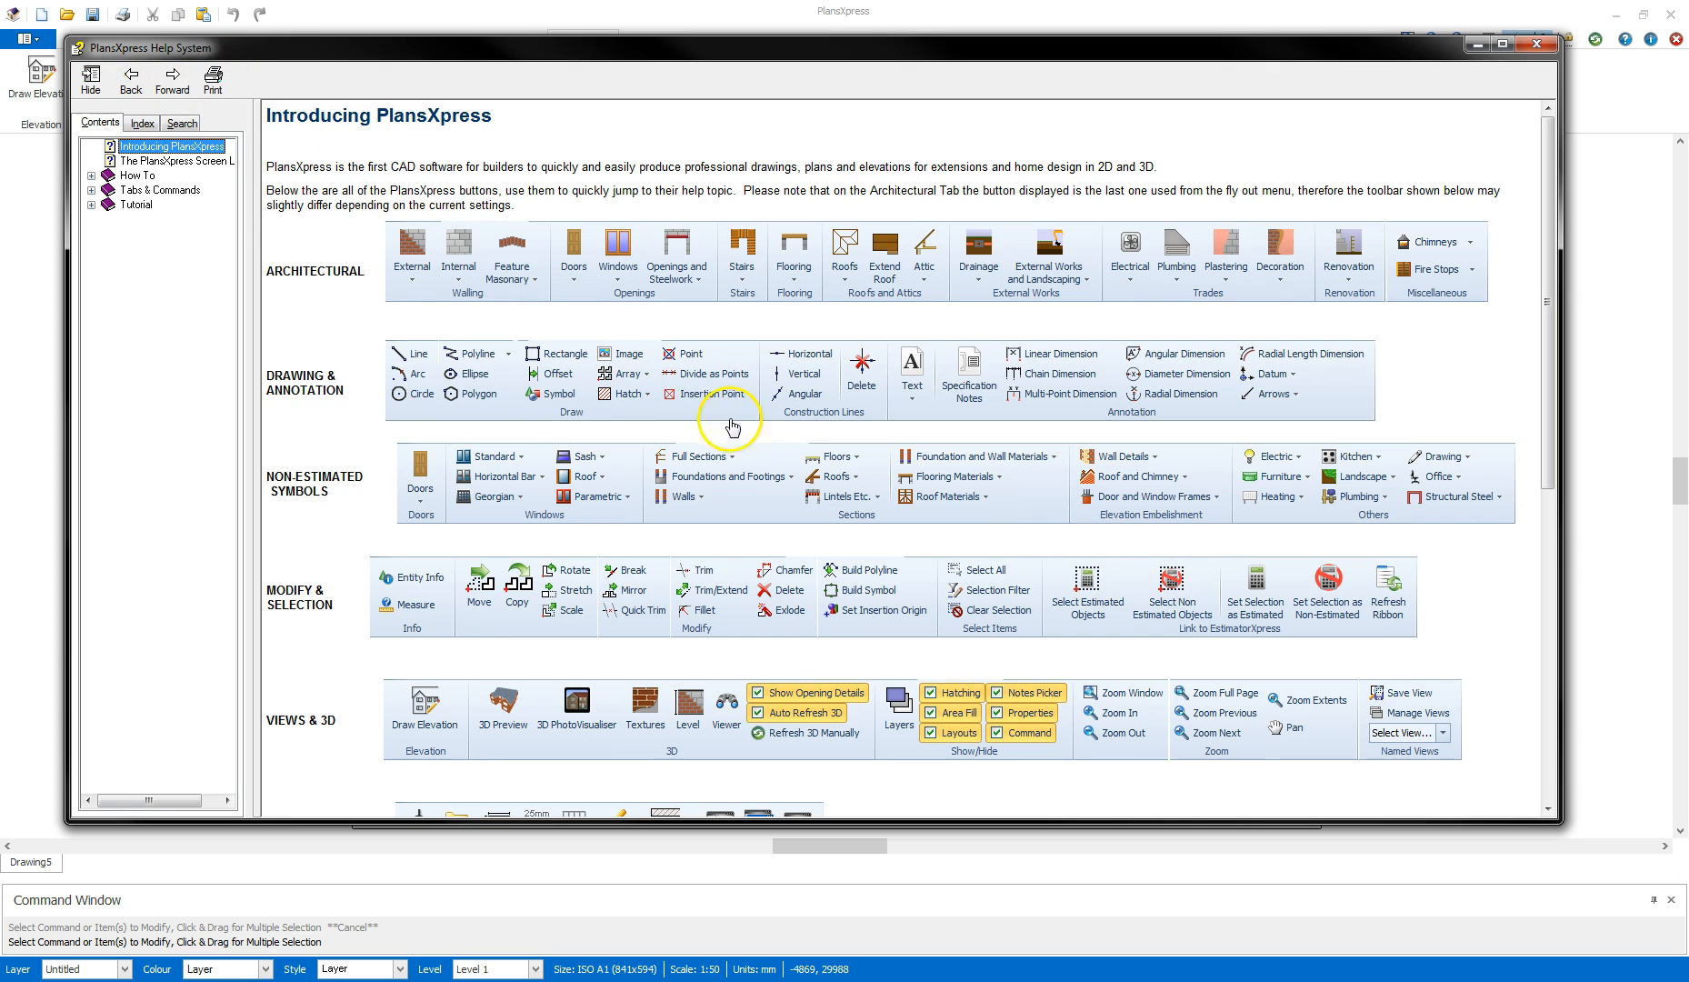
{"action": "mouse_move", "coordinate": [473, 362]}
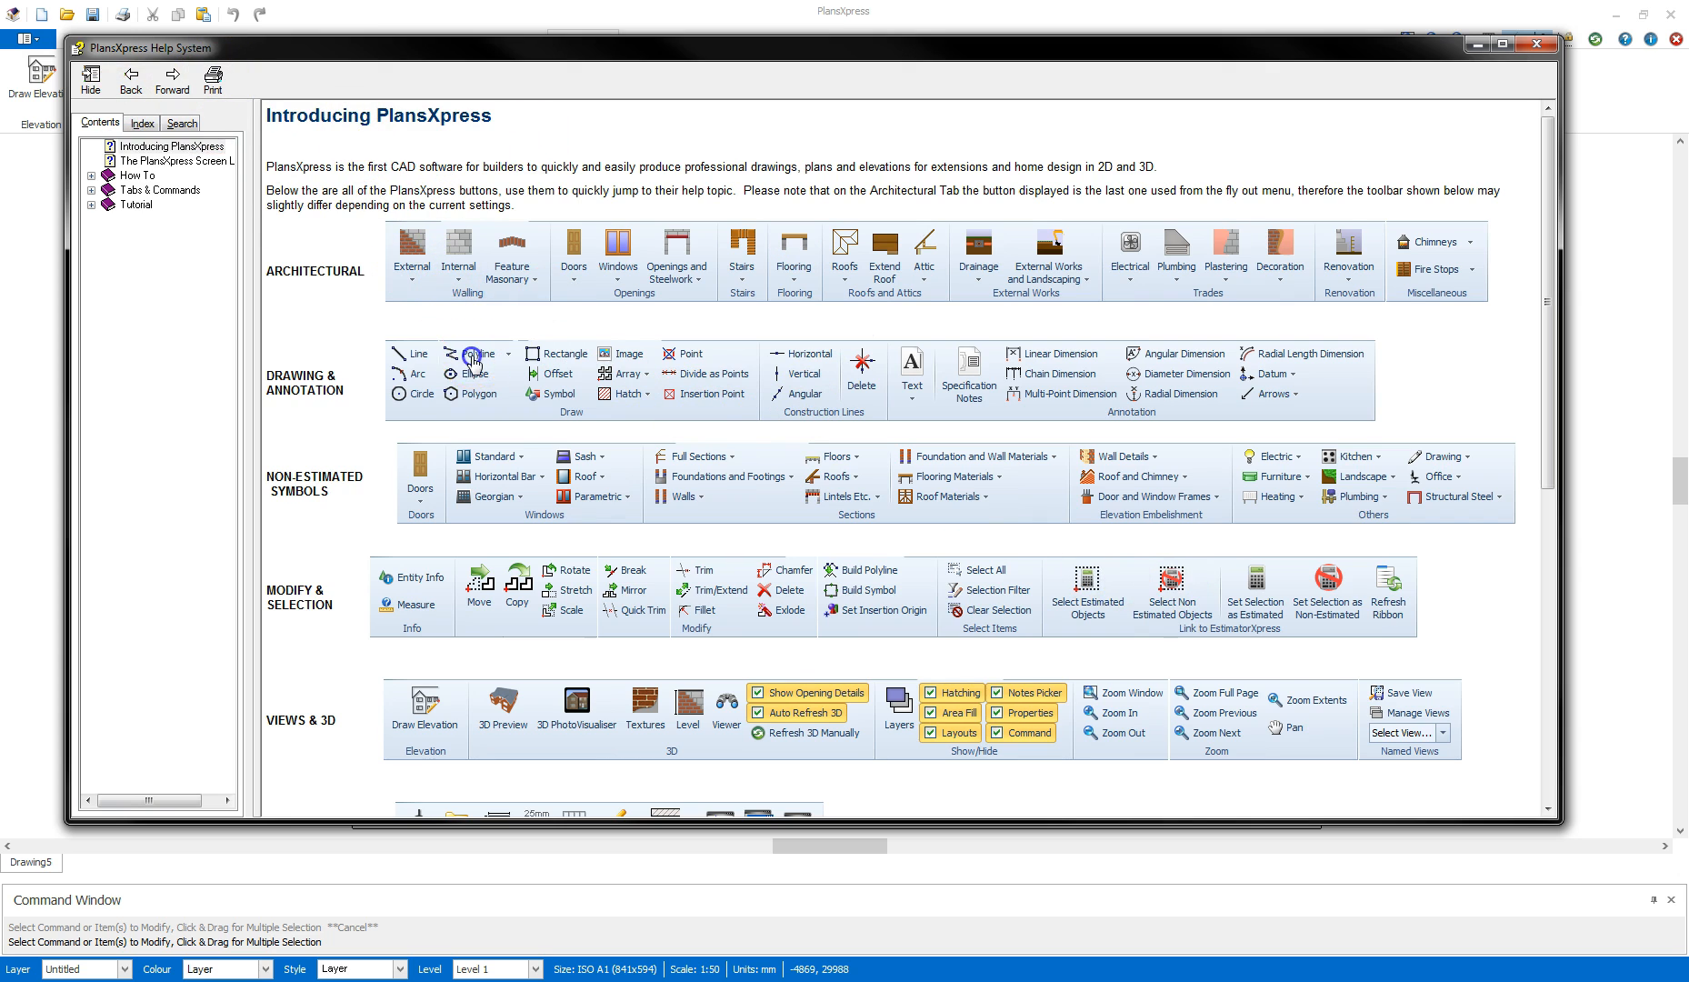
{"action": "left_click", "coordinate": [467, 352]}
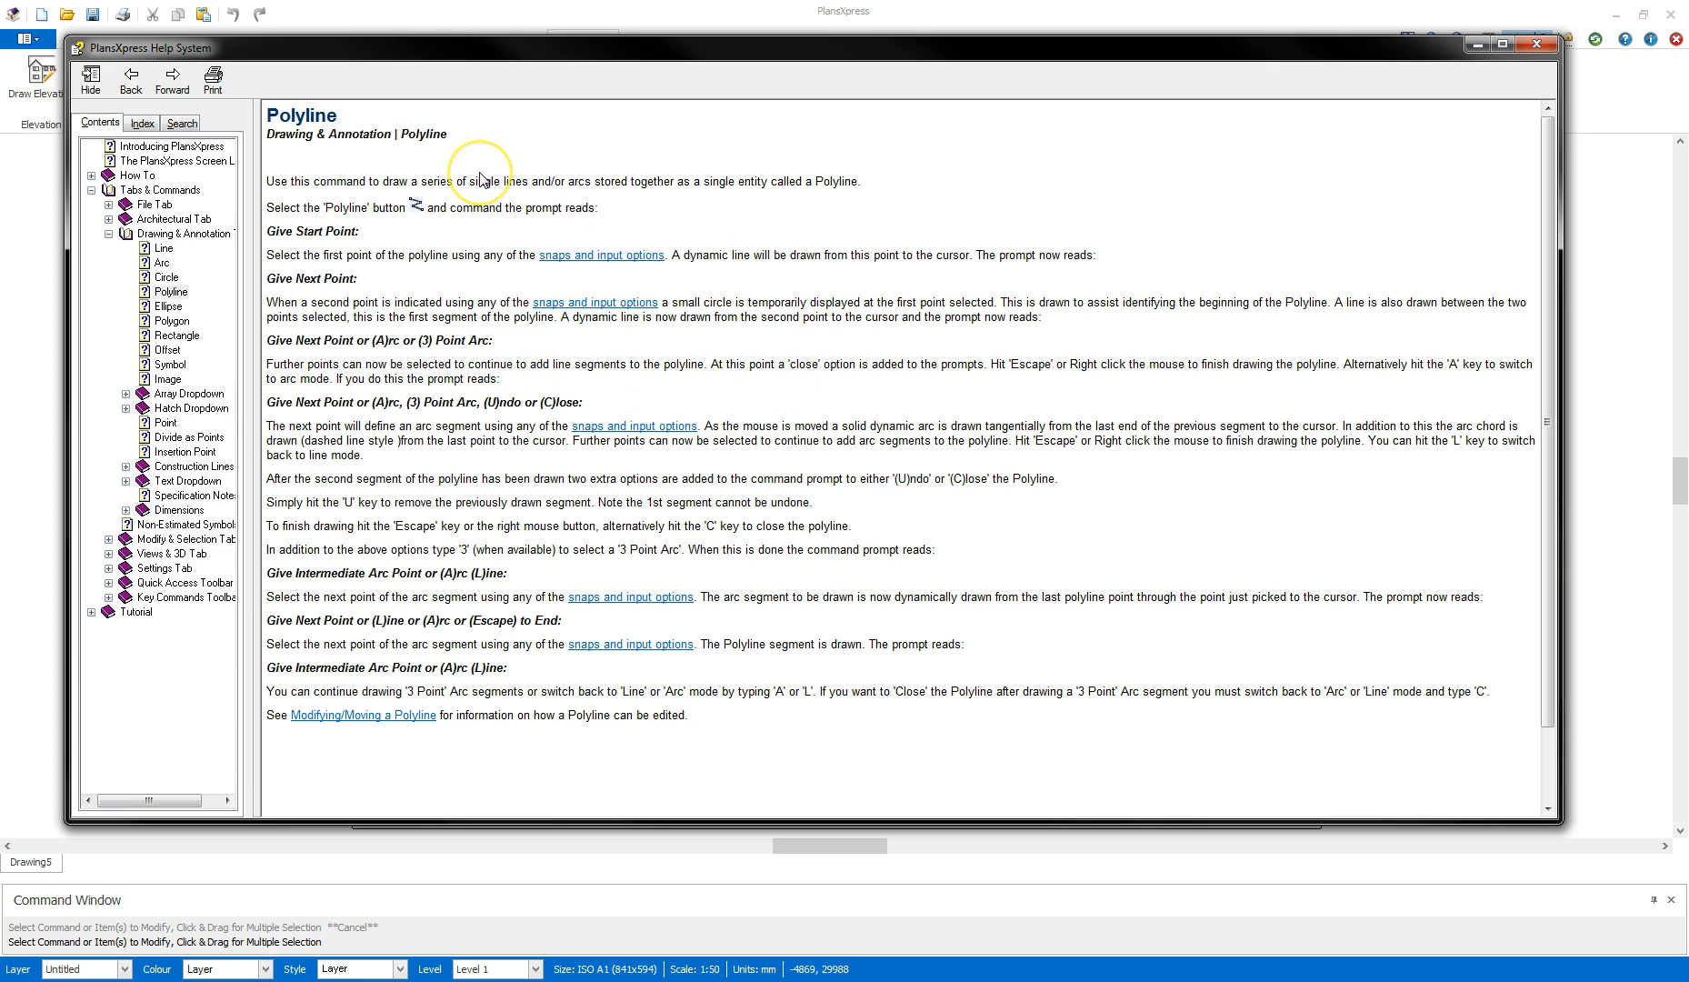
{"action": "mouse_move", "coordinate": [434, 335]}
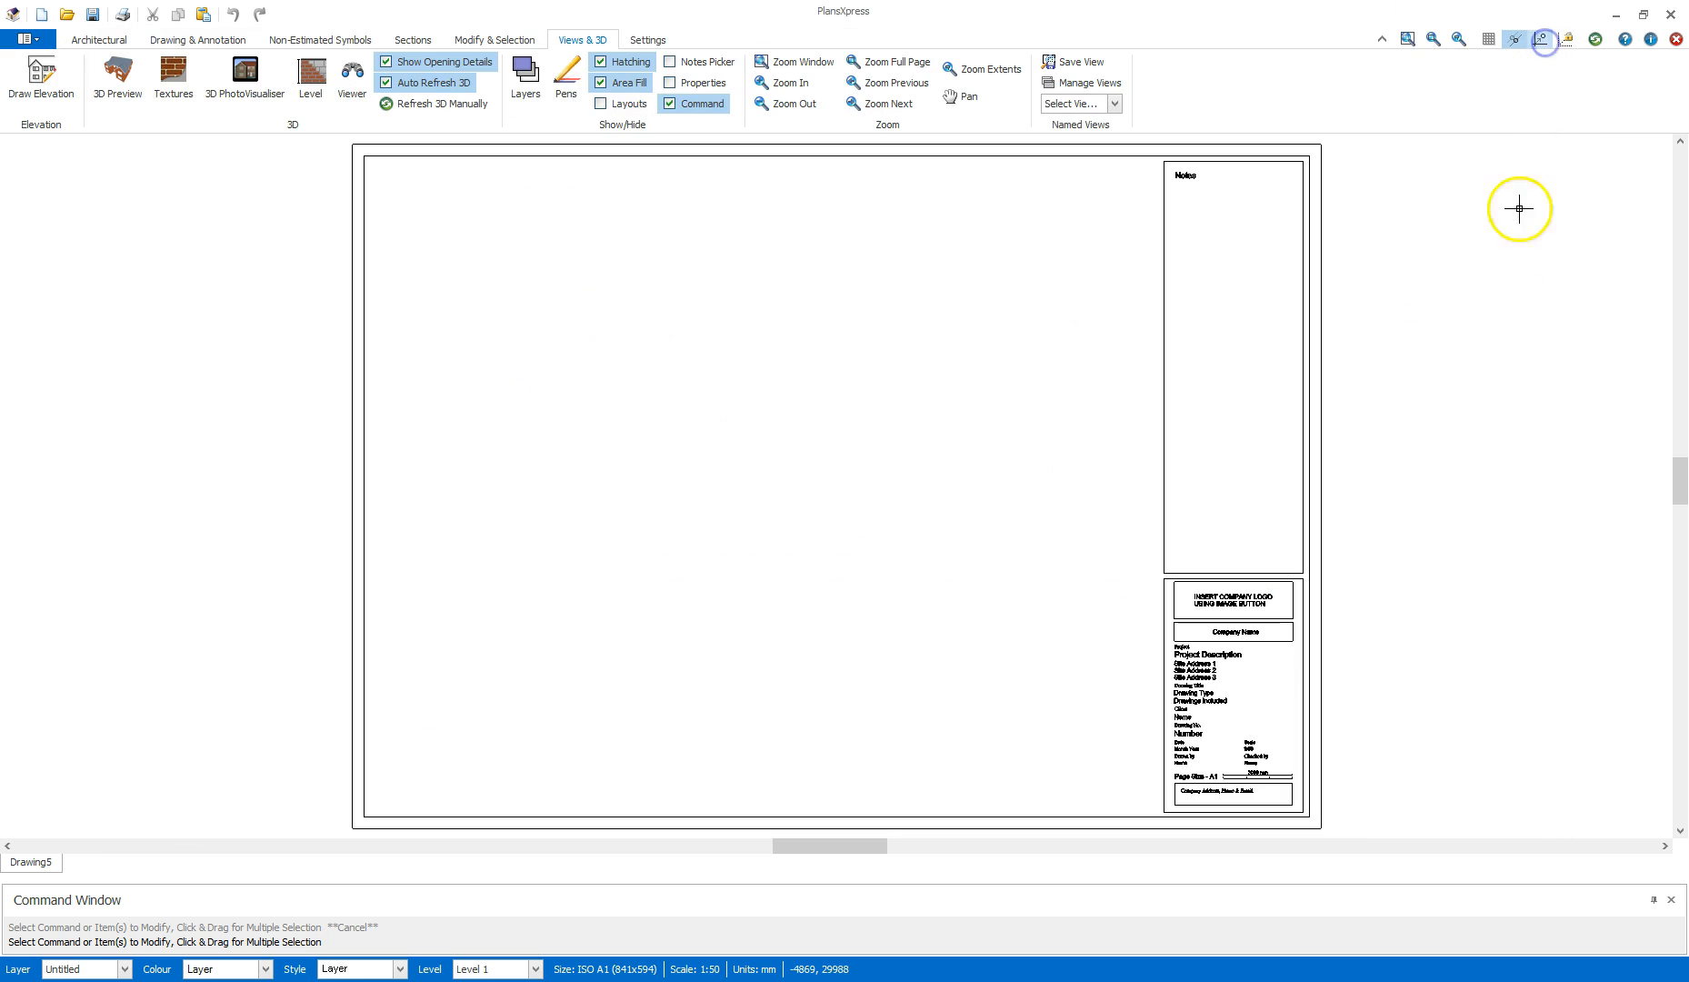
{"action": "left_click", "coordinate": [100, 40]}
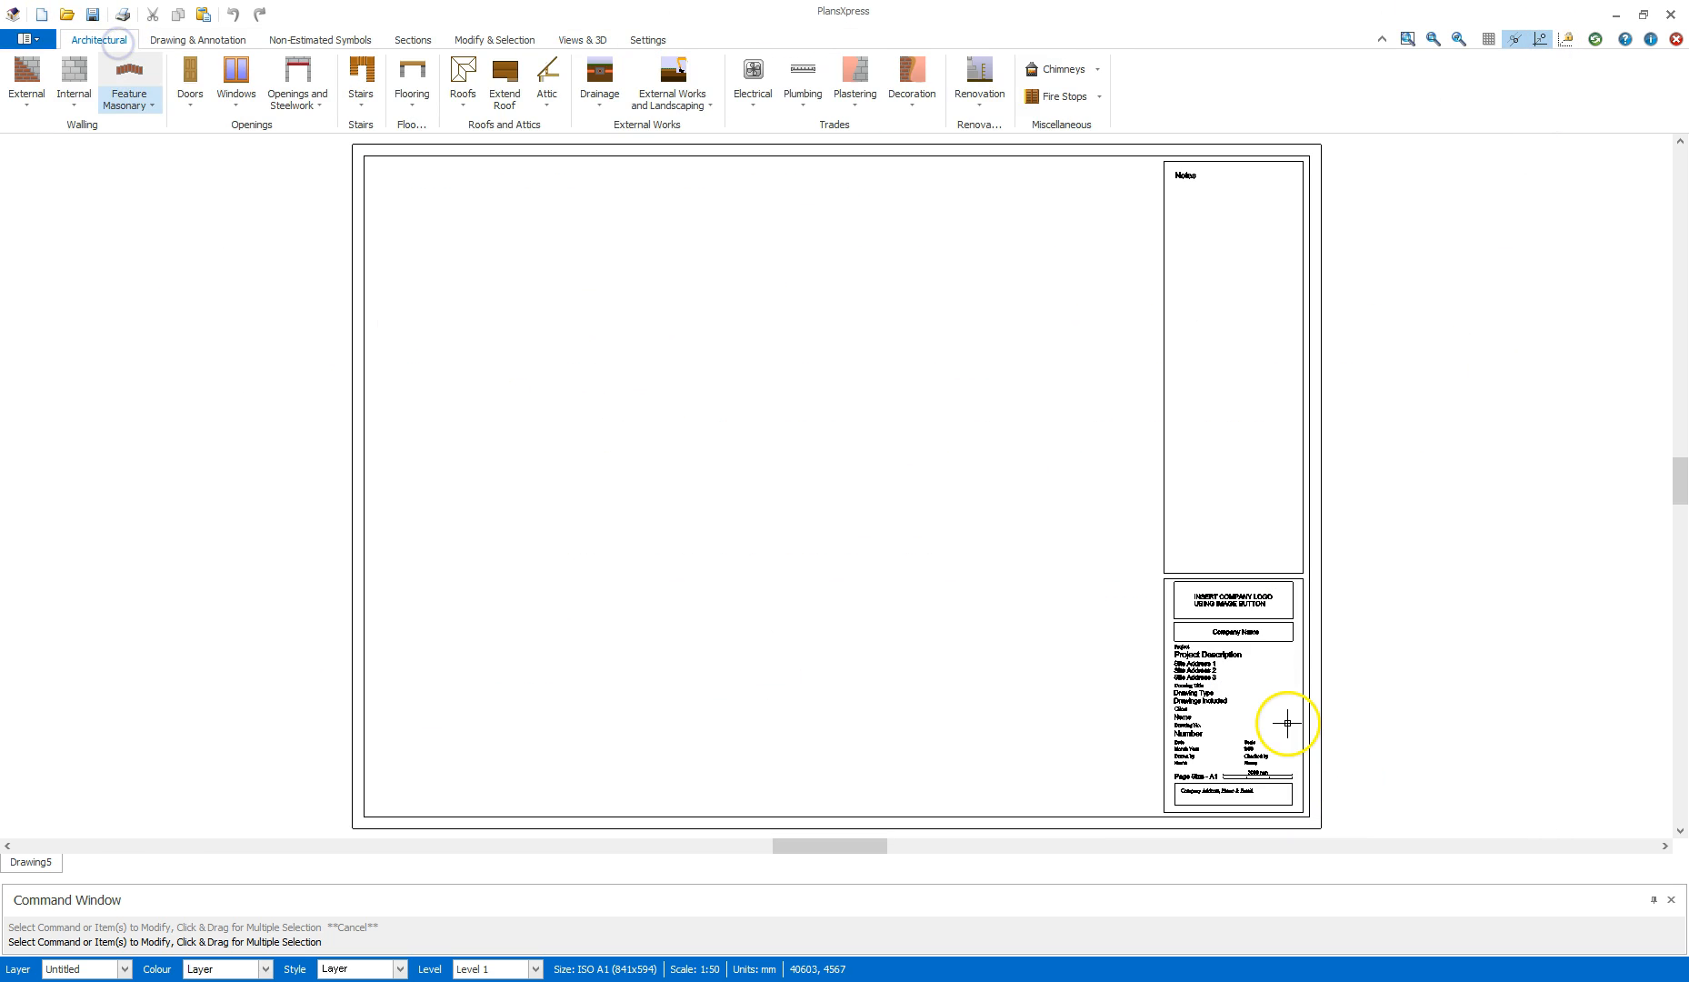